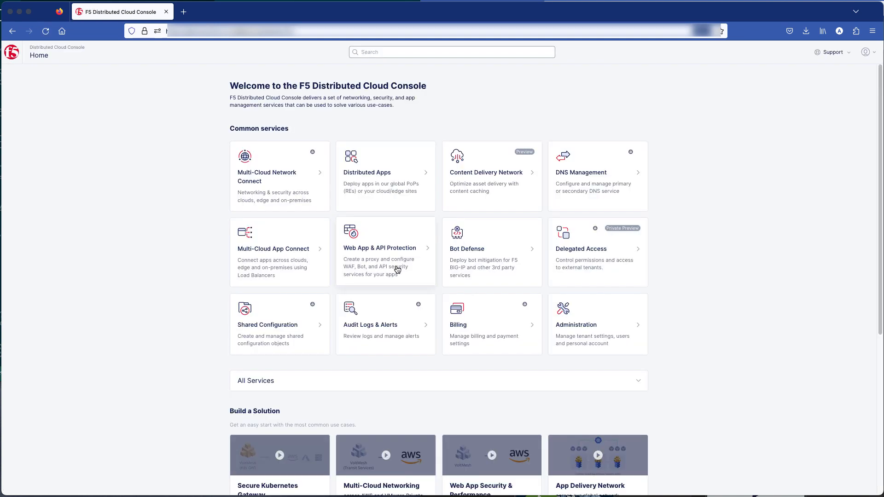
mouse_move(334, 251)
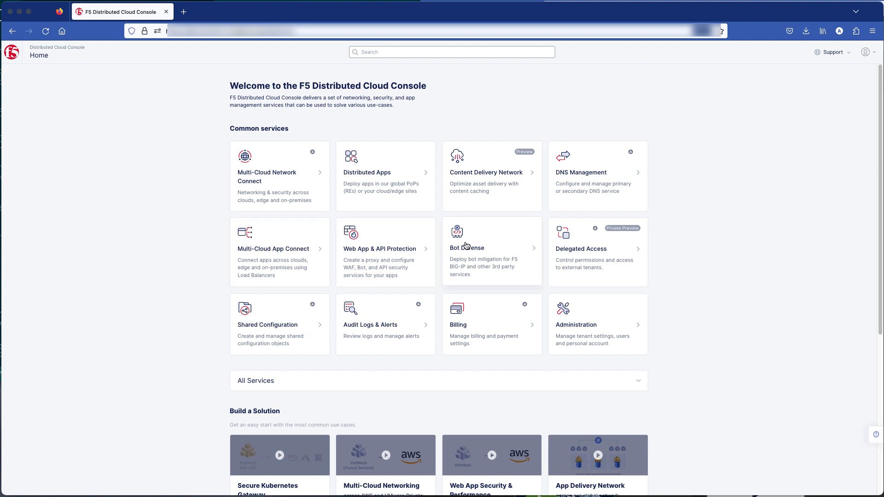
Open the Bot Defense service and its Applications list under Manage
click(467, 248)
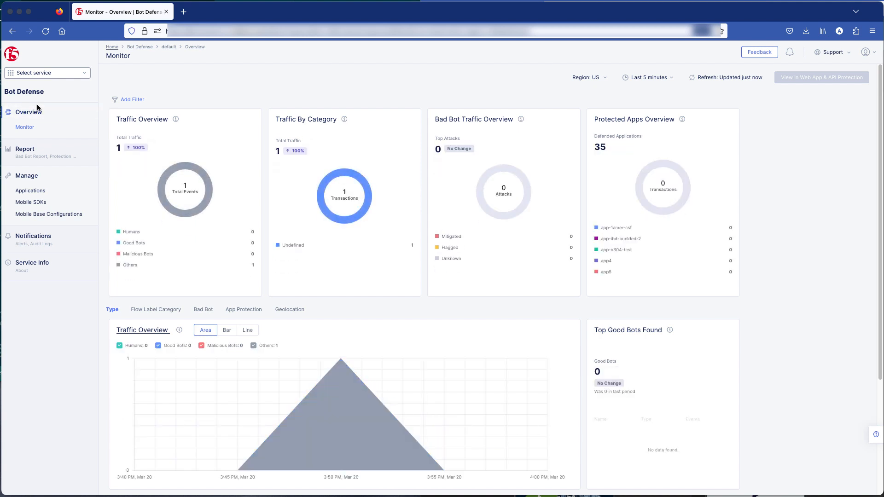
mouse_move(24, 127)
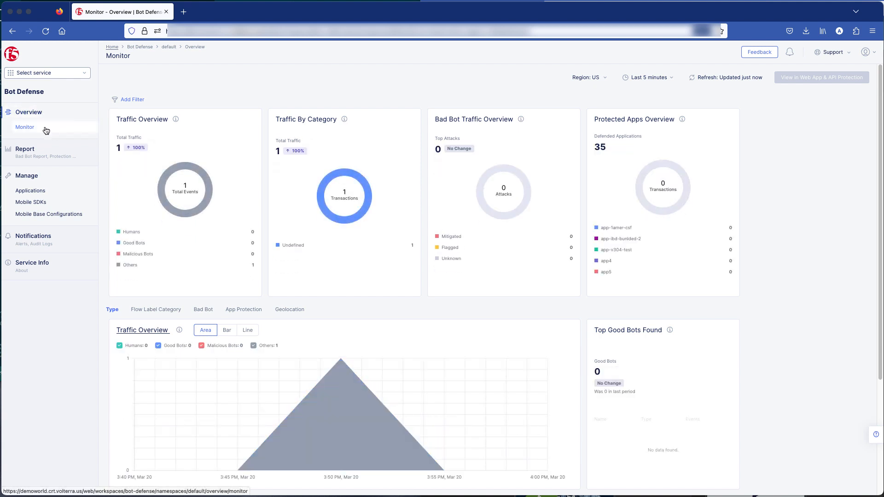
click(30, 191)
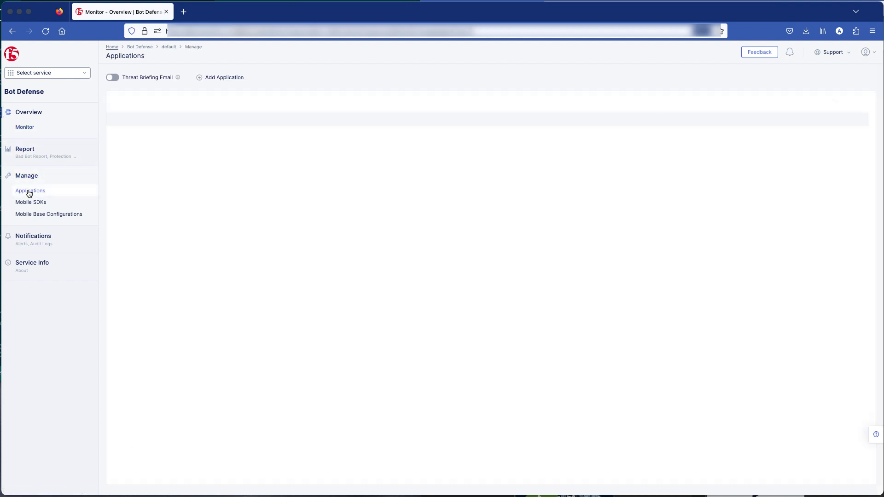
Add application 'cloudflare', described 'f5 and cloudflare', with the Cloudflare connector type
click(30, 190)
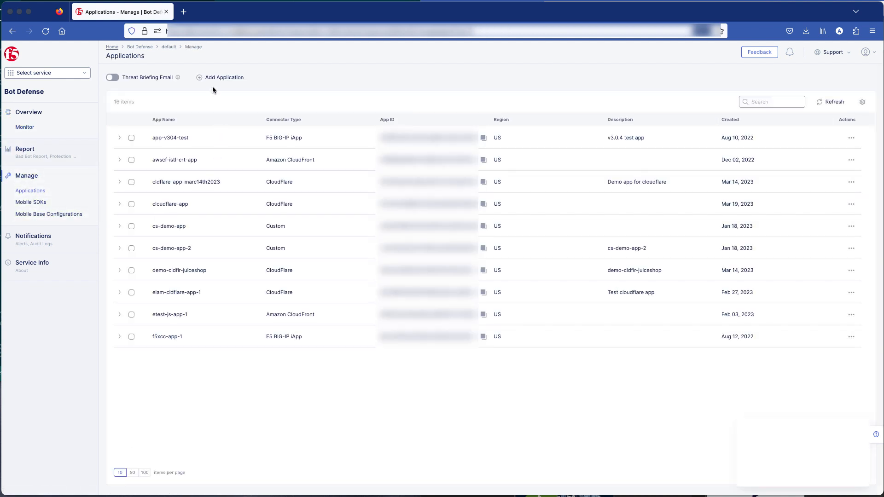
click(223, 77)
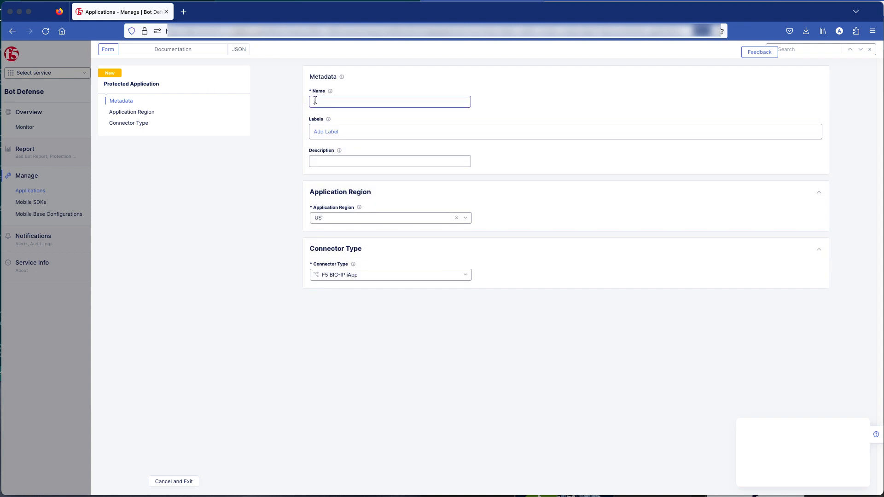
text(cloudflare)
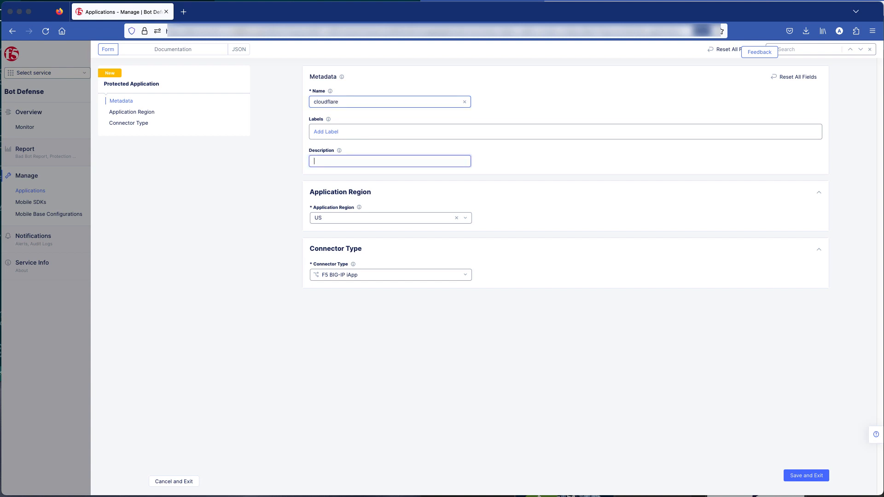
text(f5 and c)
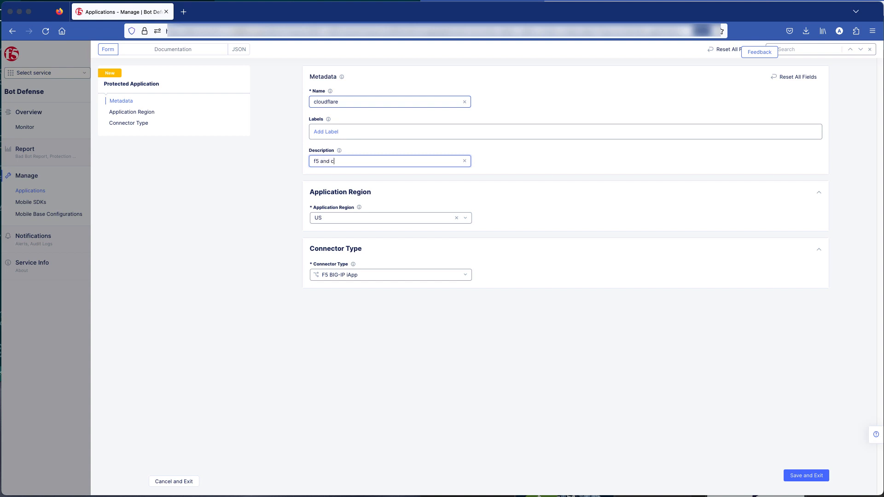
text(loudflar)
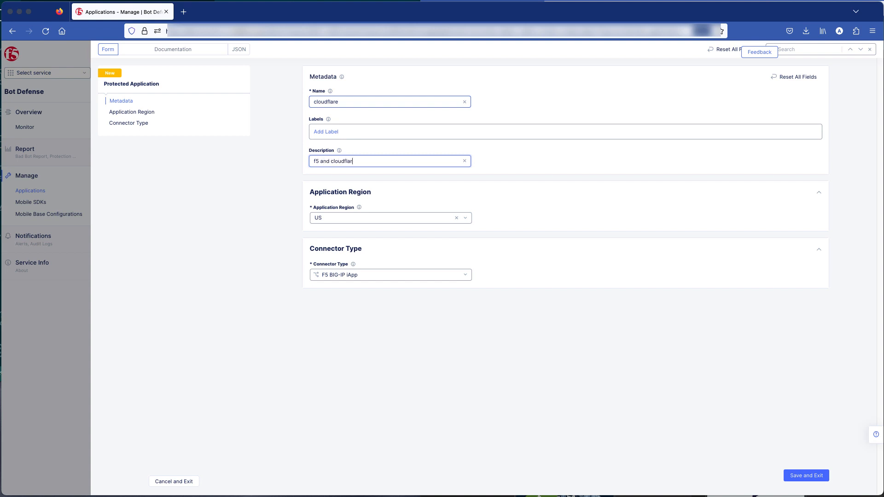
click(390, 274)
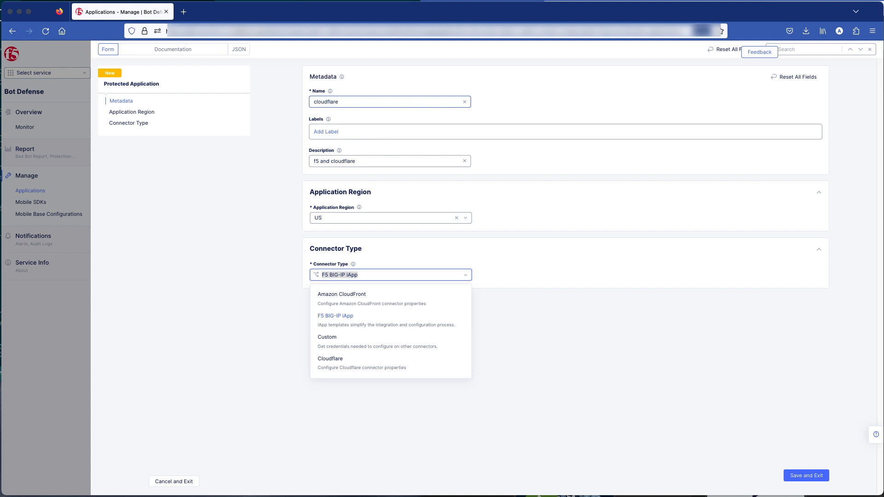
mouse_move(362, 358)
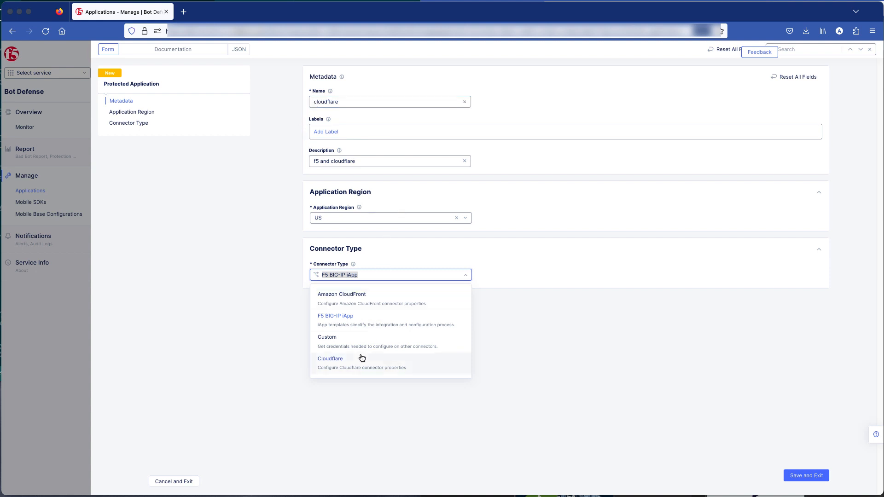
click(330, 359)
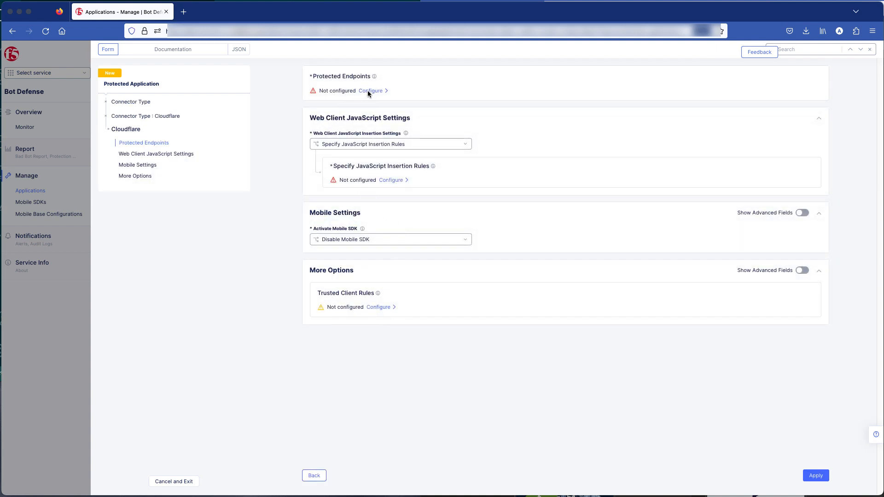
Add a protected endpoint named juiceshop that matches any domain
click(370, 91)
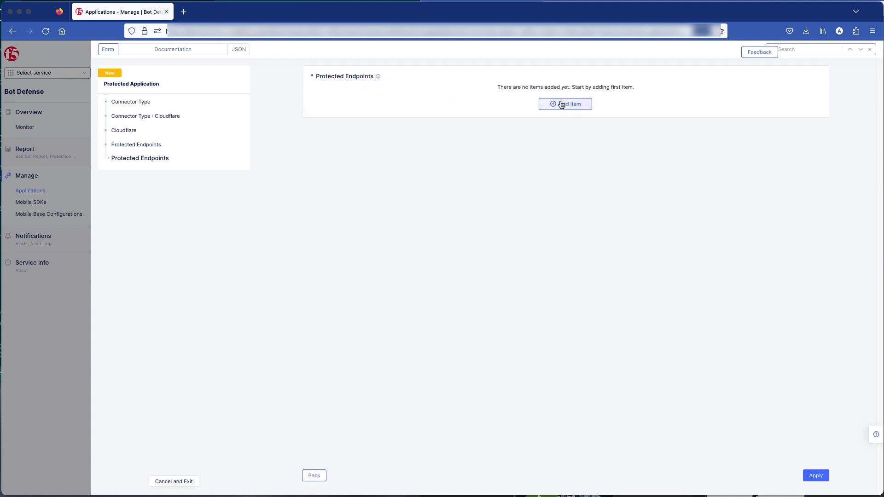
click(564, 104)
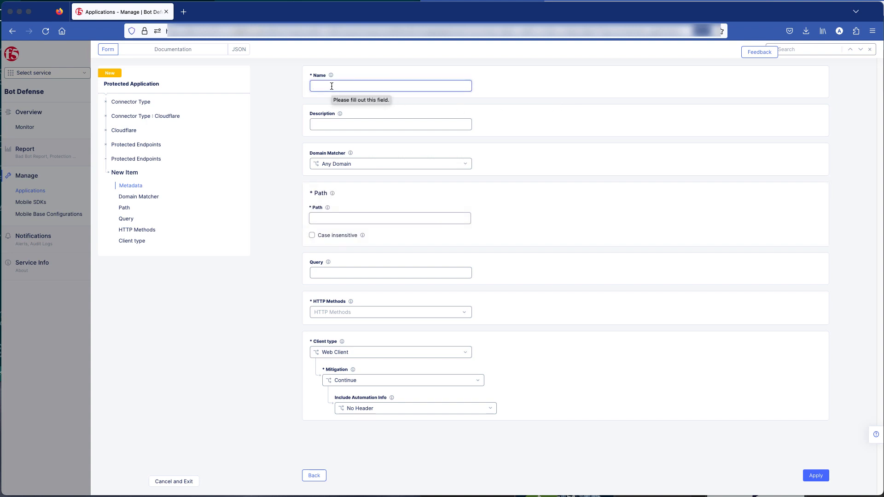
text(juiceshop)
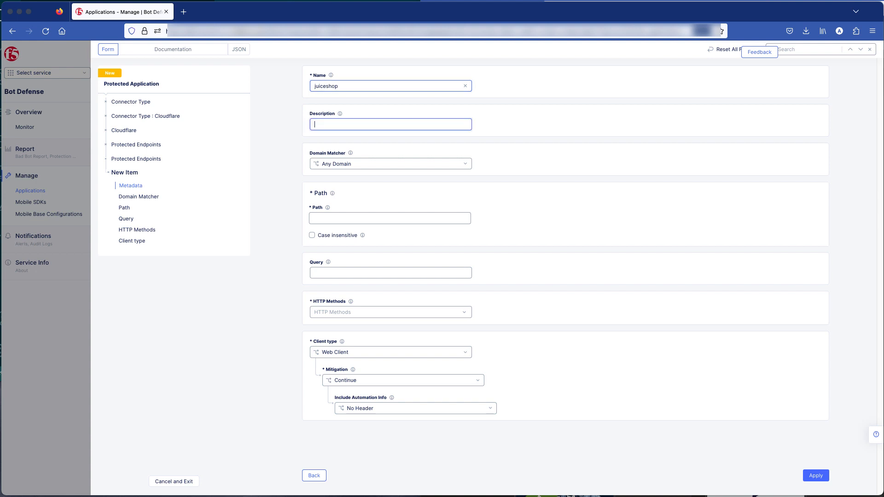
text(cloudfla)
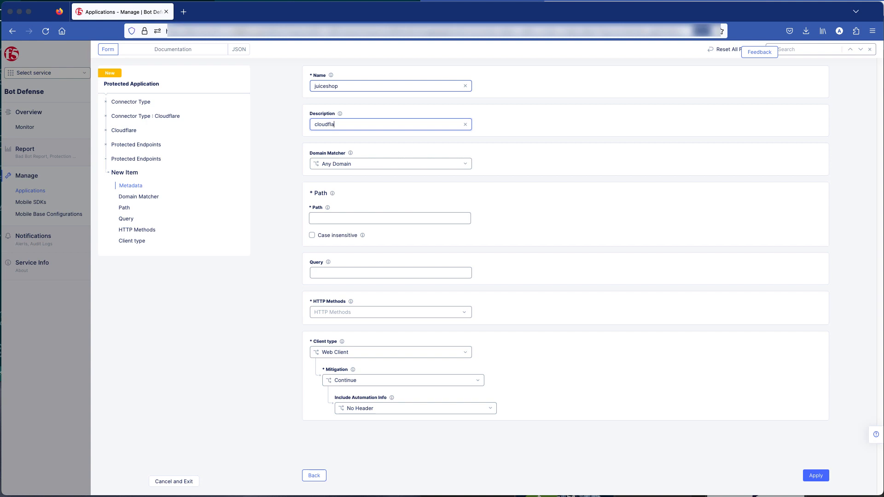
click(389, 164)
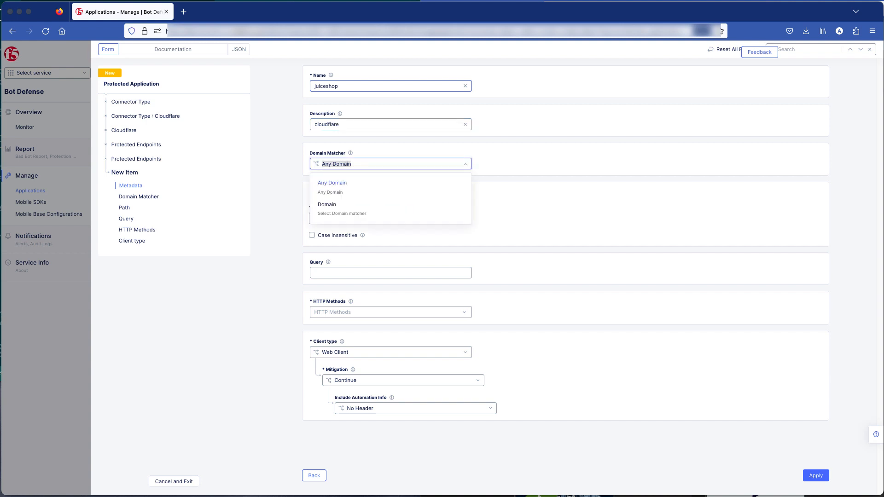
click(331, 183)
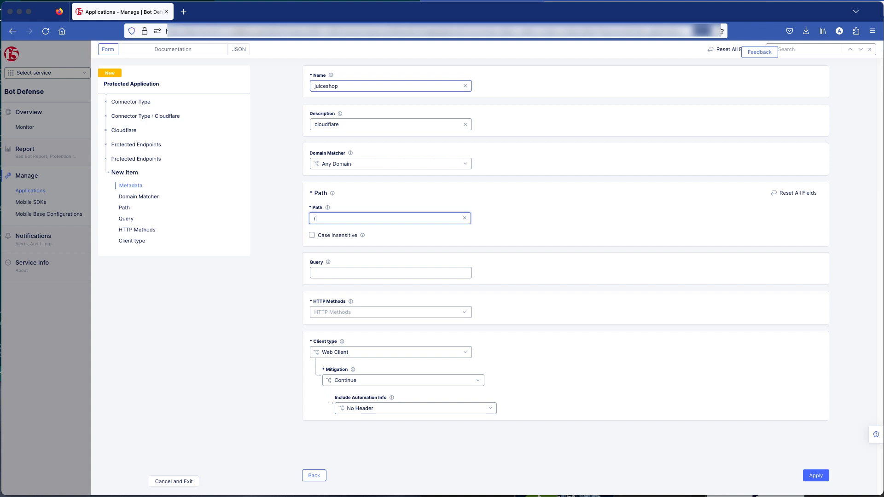
Set the endpoint path to /juiceshop, protect POST and PUT, and block flagged requests
text(juiceshop)
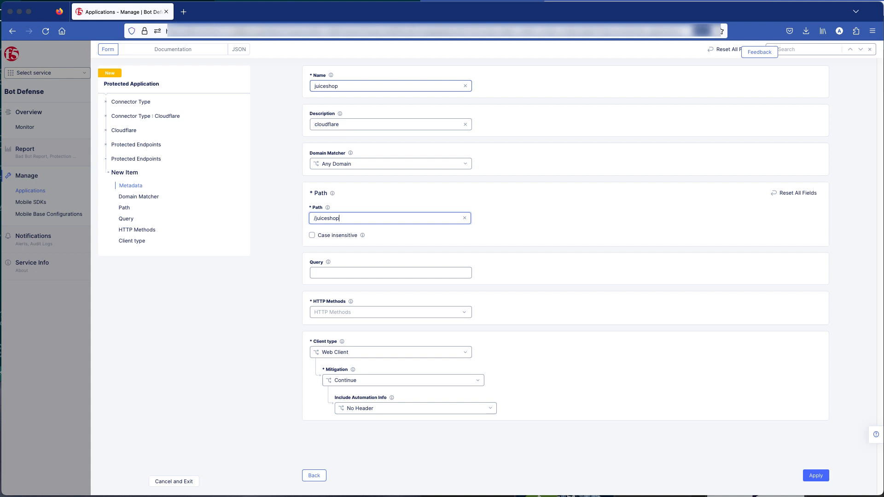
click(390, 272)
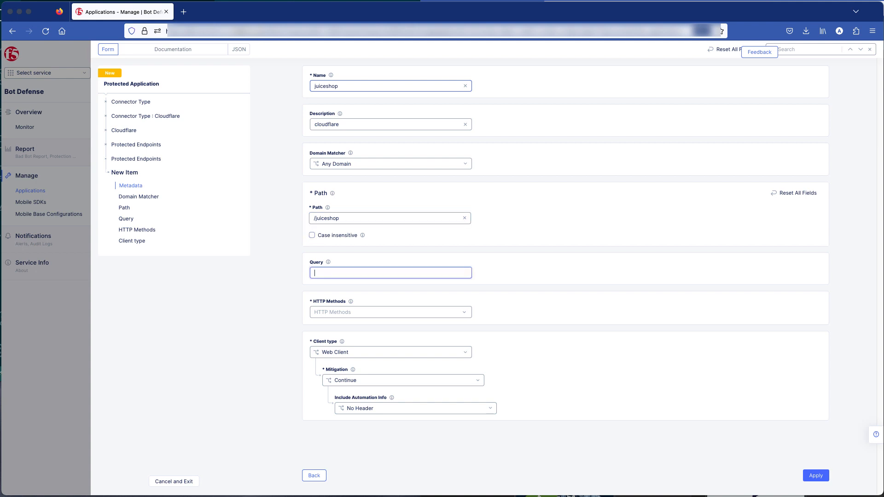
click(388, 311)
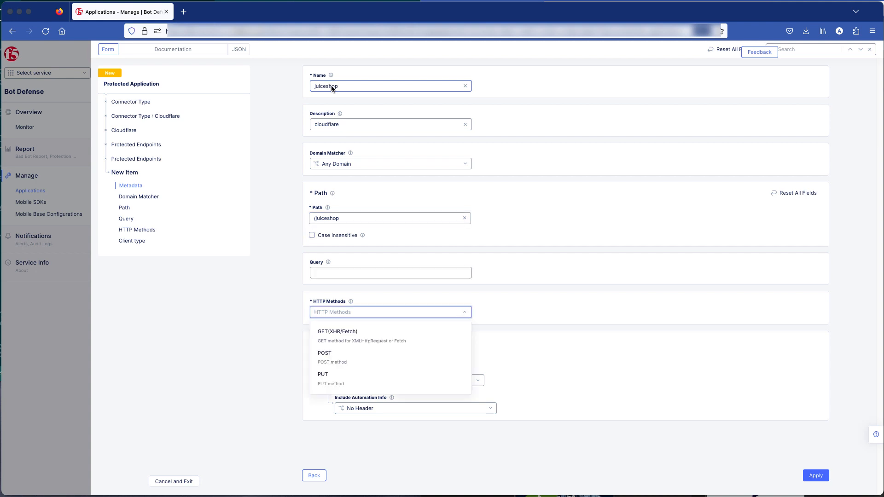
click(324, 354)
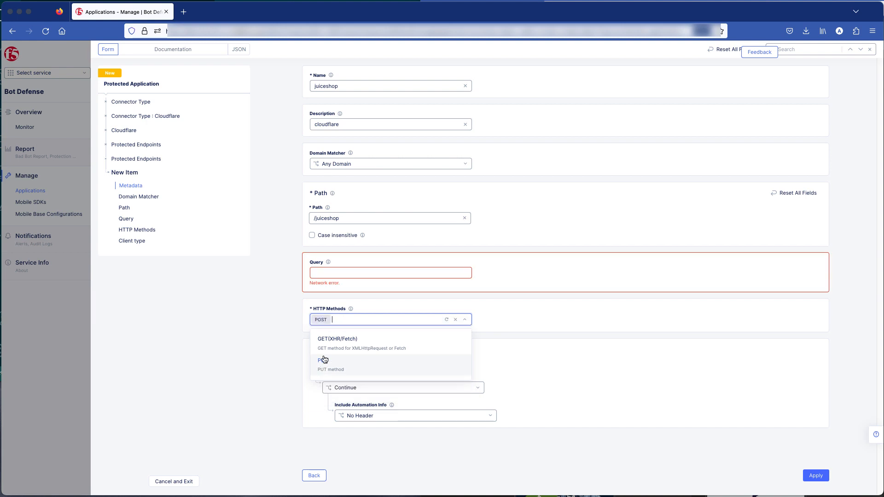
click(323, 362)
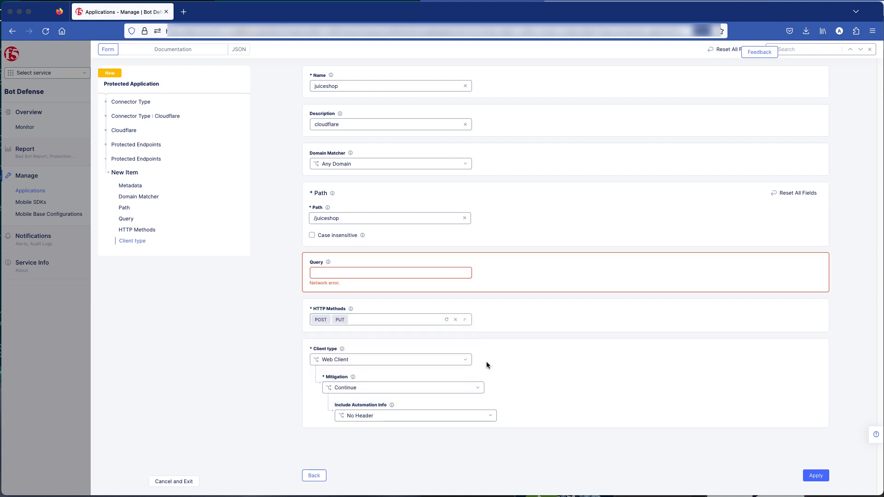
click(401, 387)
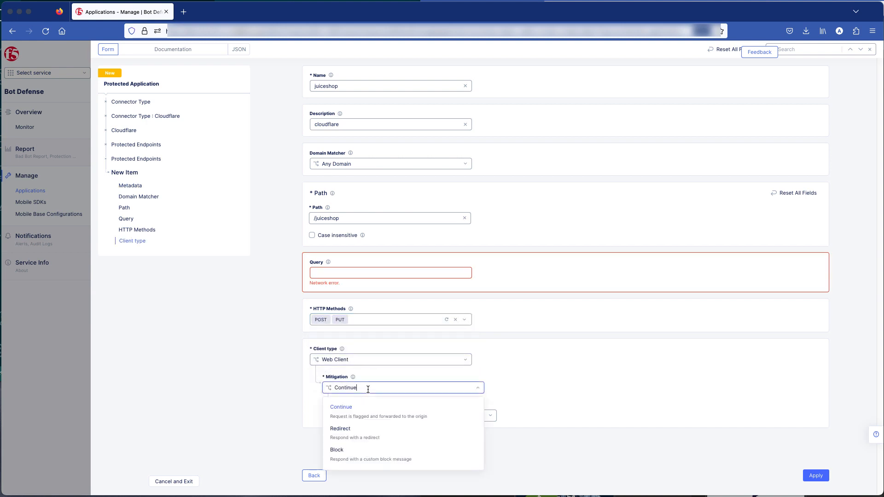
click(337, 450)
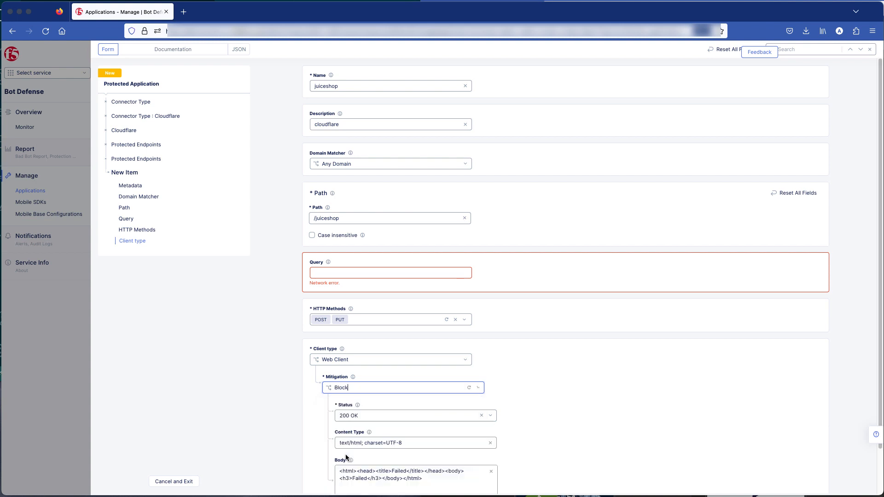
scroll(down, 3)
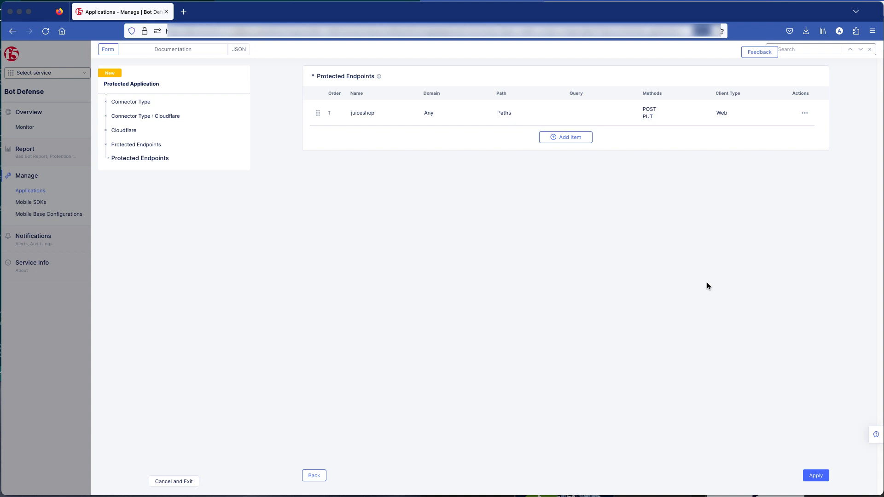
mouse_move(454, 115)
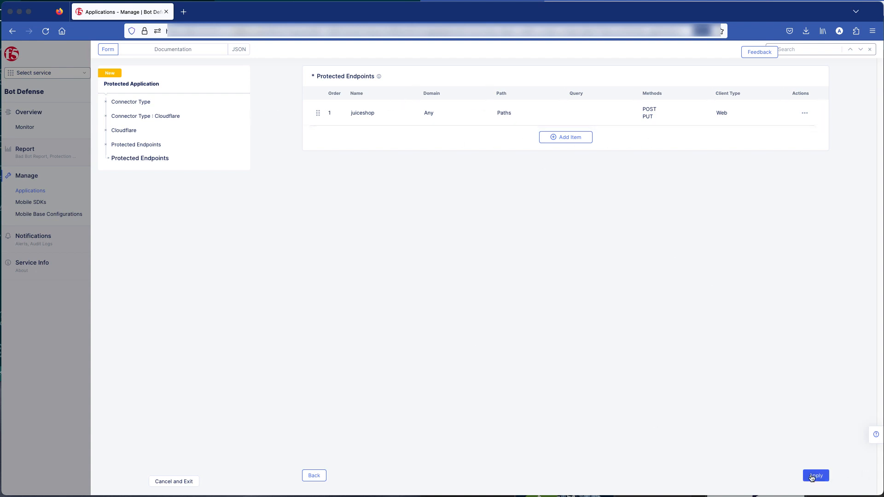
Apply the protected endpoints and keep JavaScript insertion after the head tag
click(814, 475)
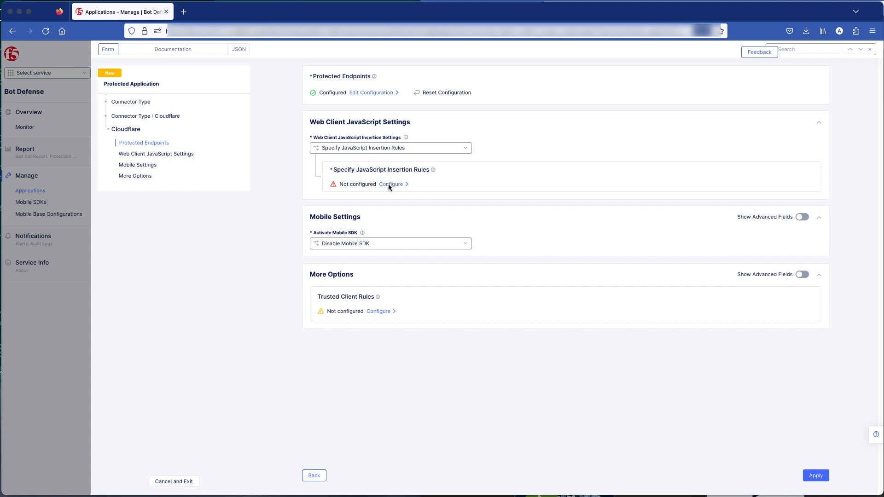
click(390, 184)
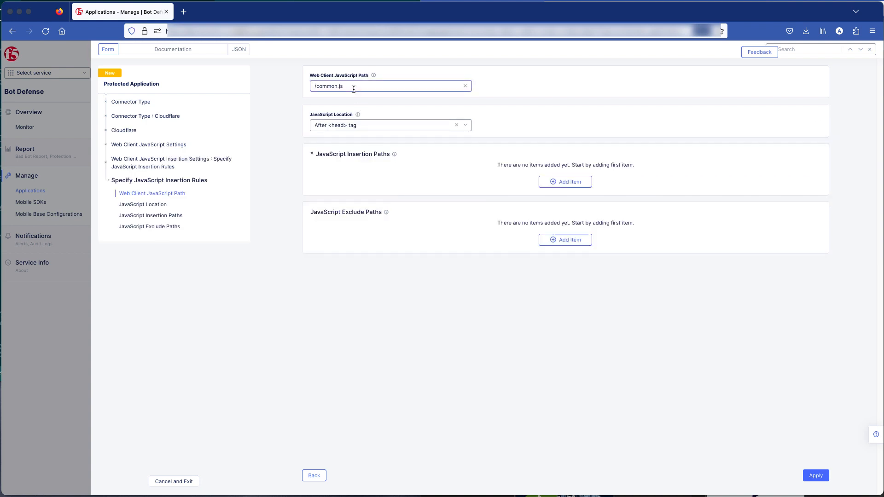
click(389, 124)
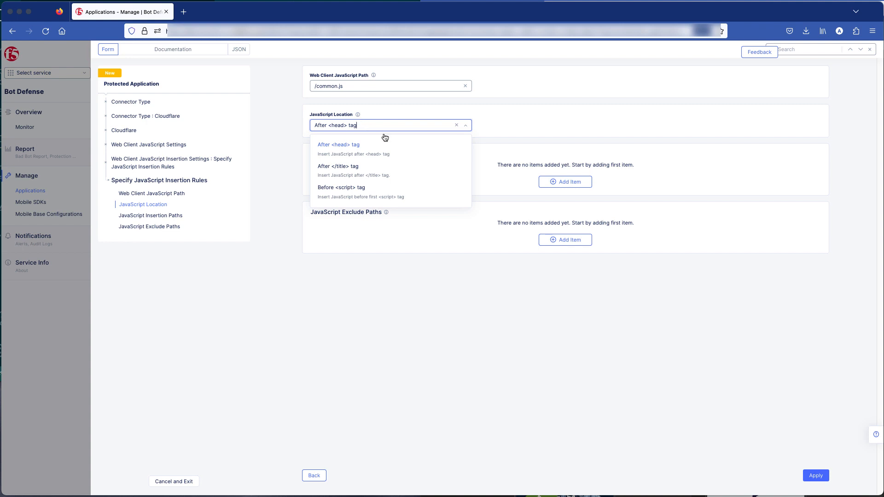
click(338, 145)
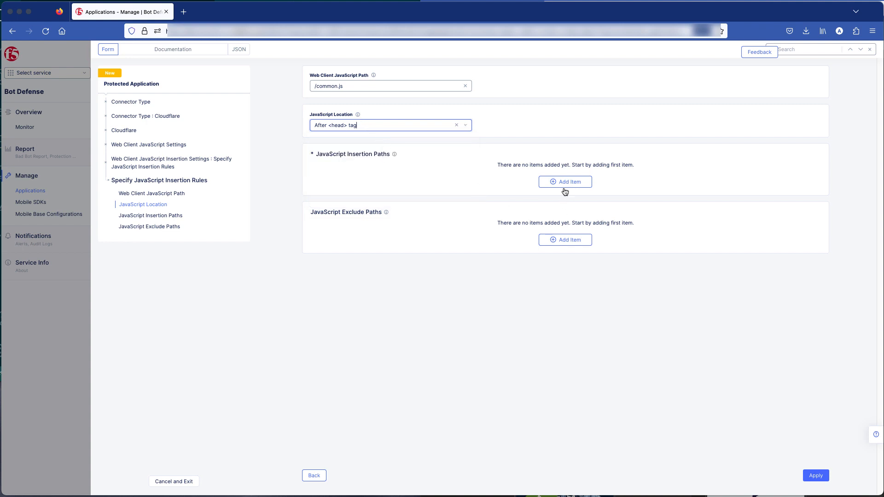
Add insertion path cloudflare-login matching the exact path /login on any domain
click(564, 181)
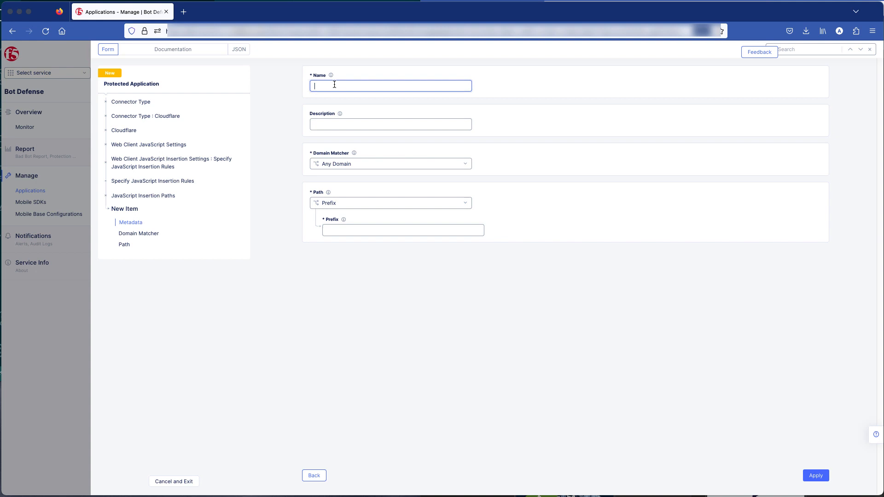
text(cloudflare-login)
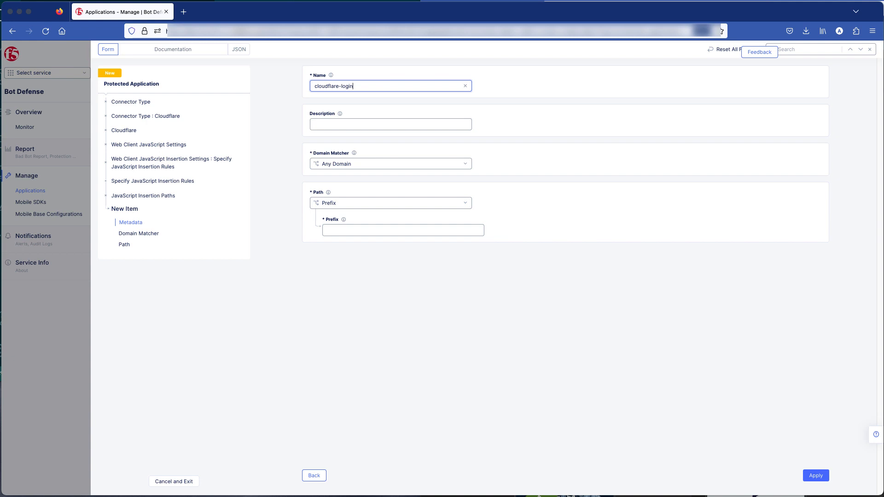
click(390, 163)
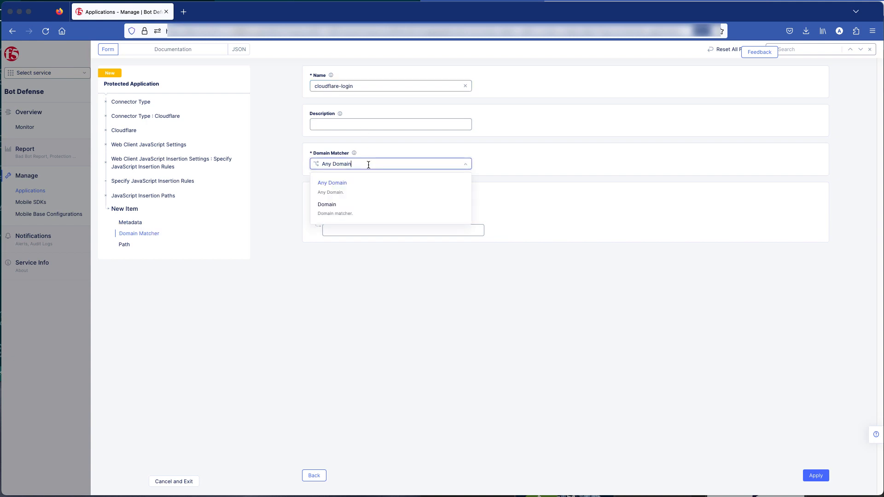
mouse_move(353, 193)
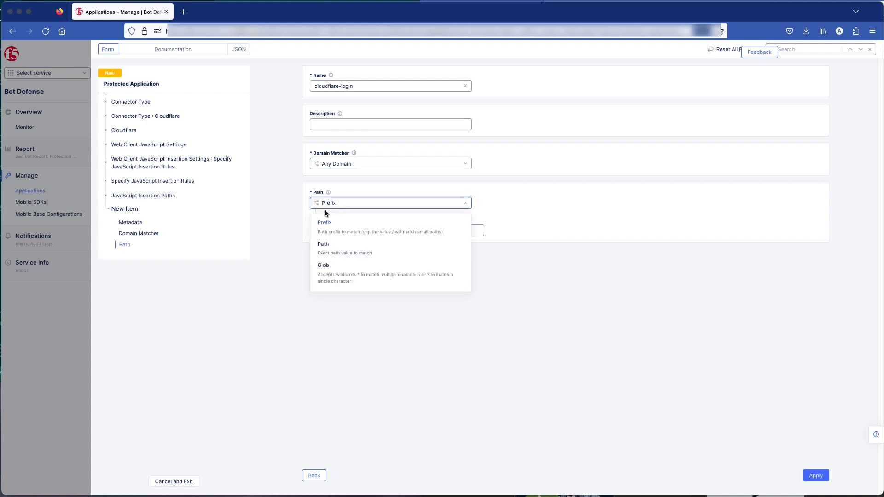
click(323, 245)
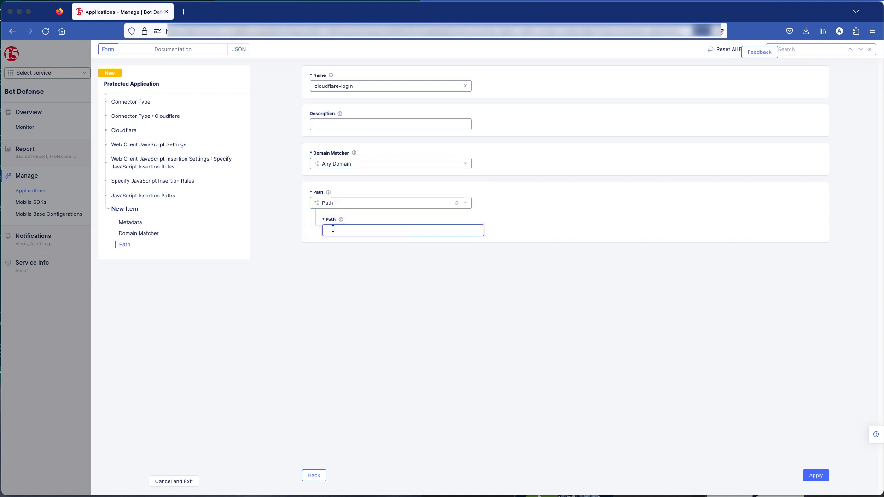
text(/login)
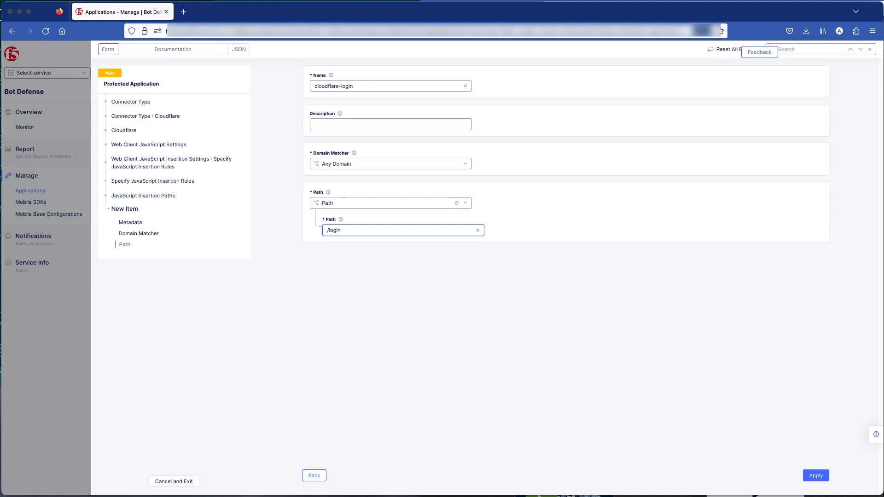
click(815, 475)
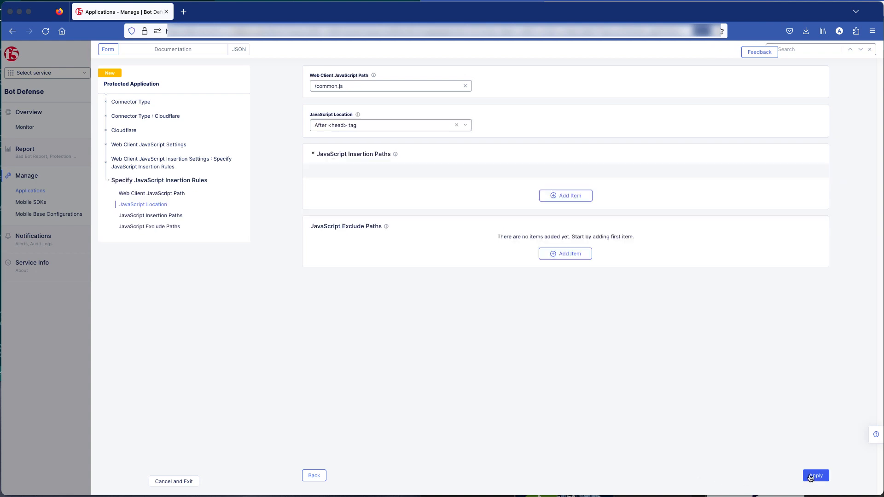
Apply the JavaScript insertion rules and Save and Exit the cloudflare application
click(565, 195)
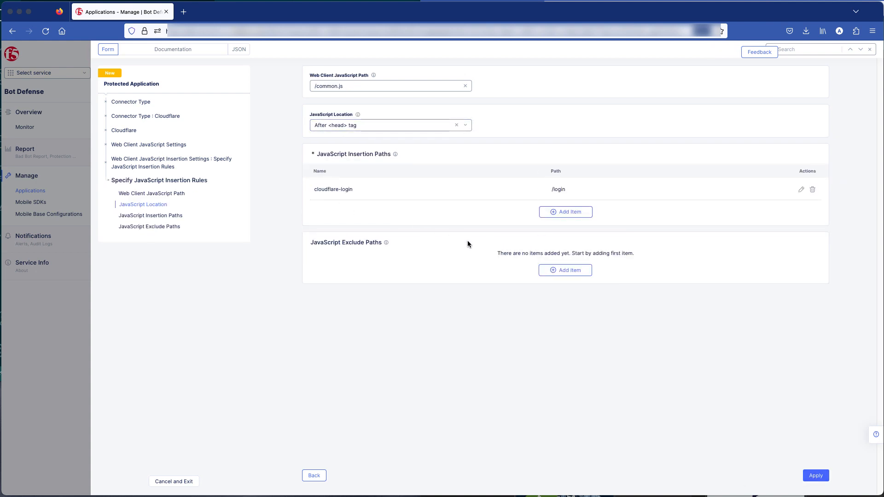
mouse_move(815, 475)
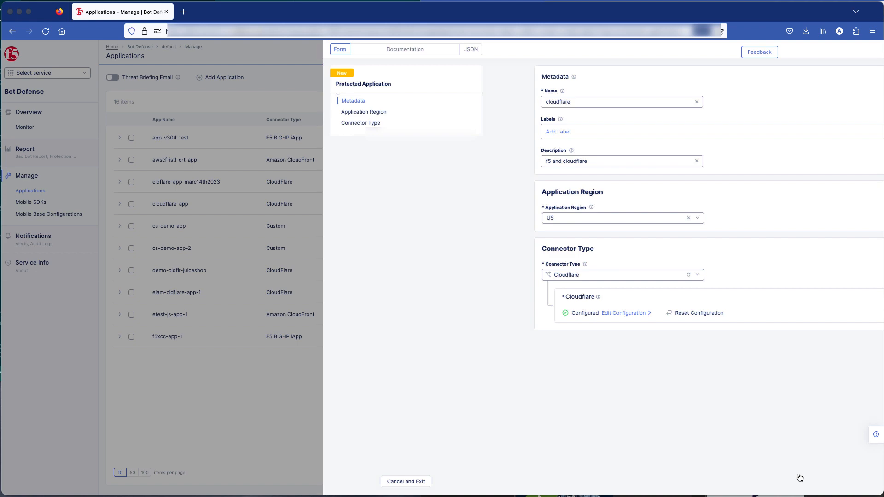
click(405, 480)
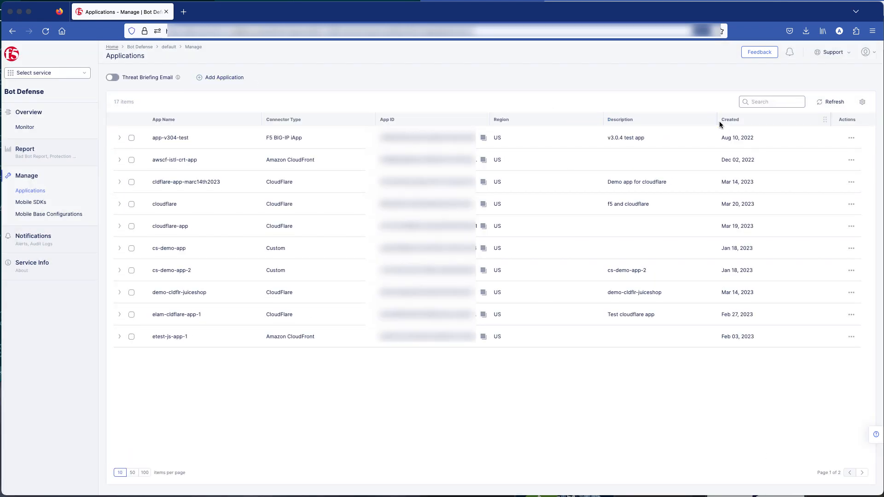
Sort Applications by Created, newest first, then bring up a Cloudflare login page in a new tab
click(729, 120)
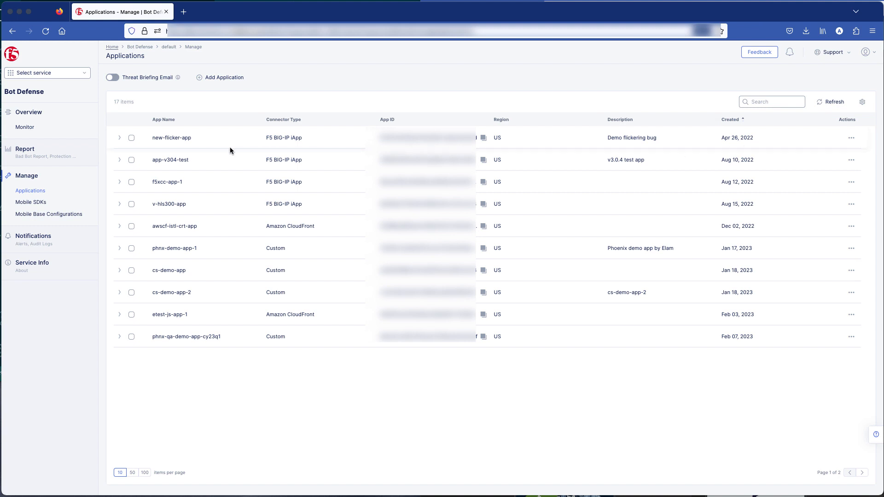
mouse_move(743, 123)
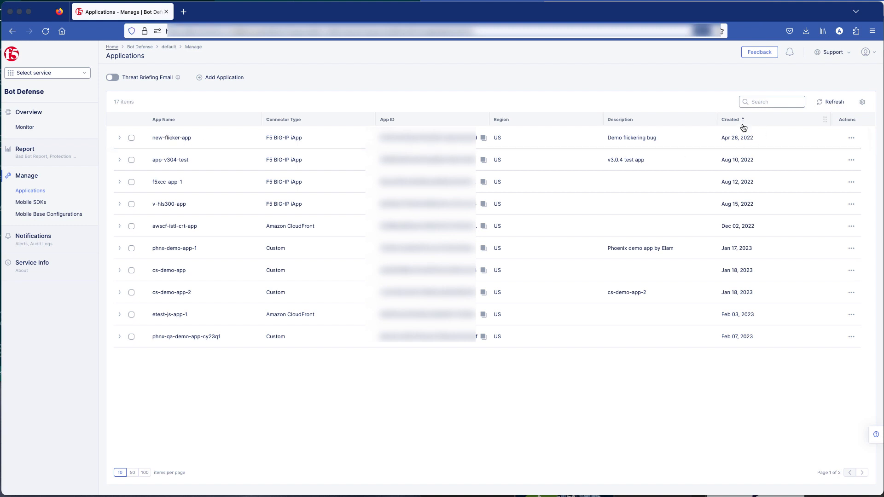
click(731, 120)
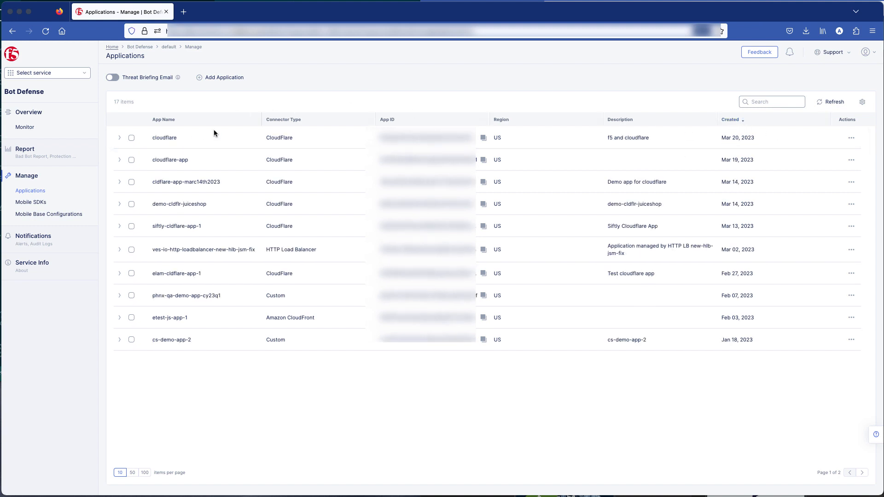
mouse_move(556, 146)
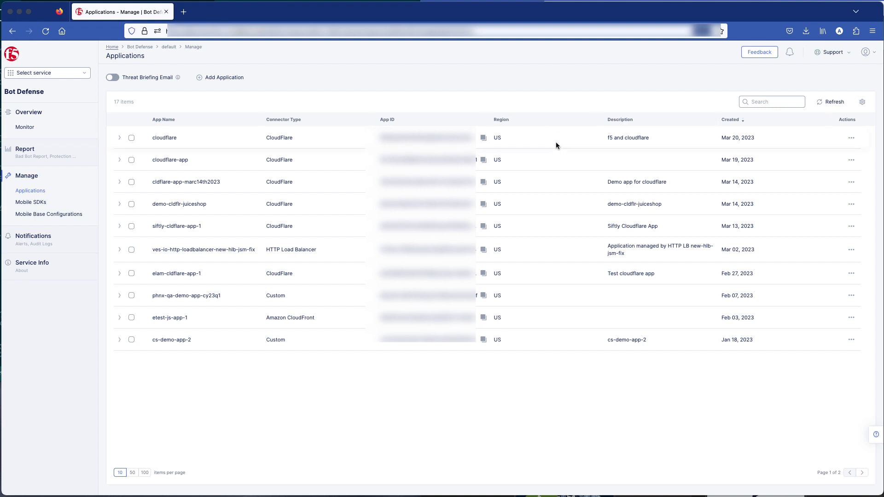
mouse_move(270, 134)
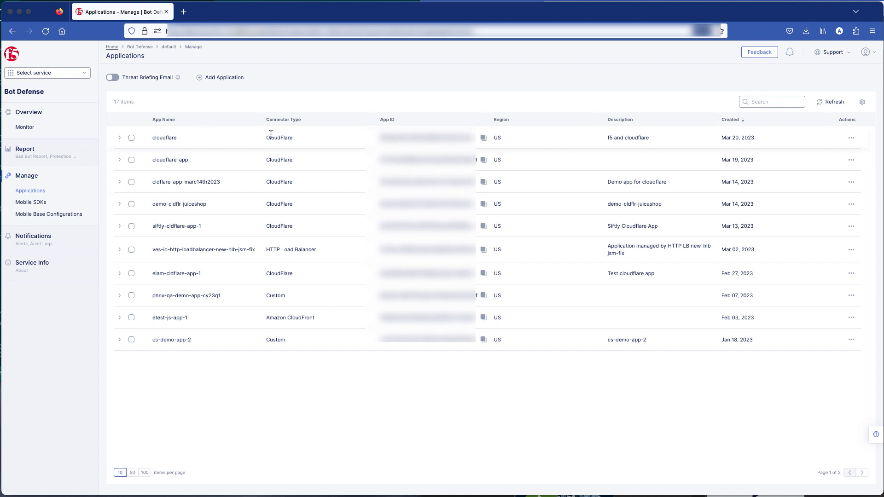
mouse_move(691, 145)
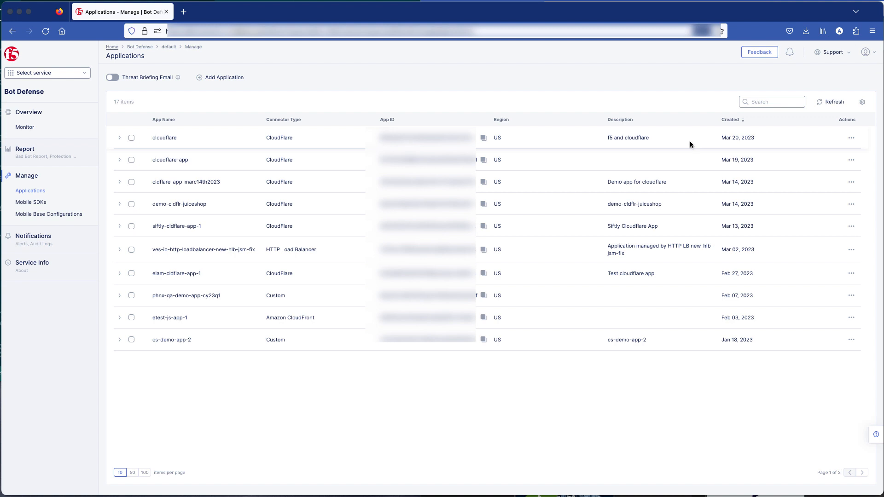
click(851, 138)
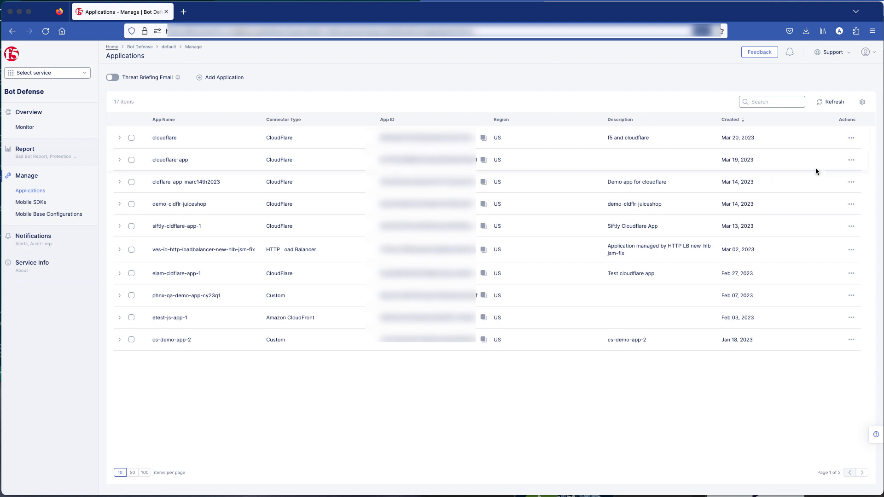
click(806, 31)
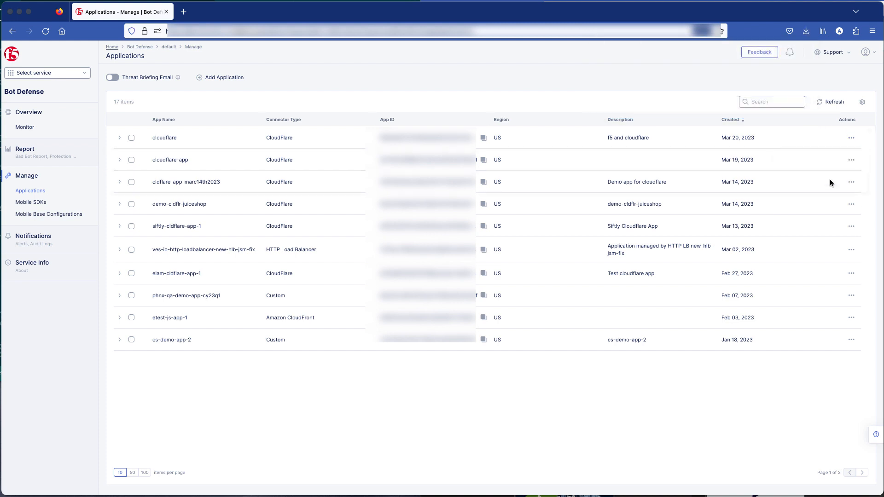
click(806, 31)
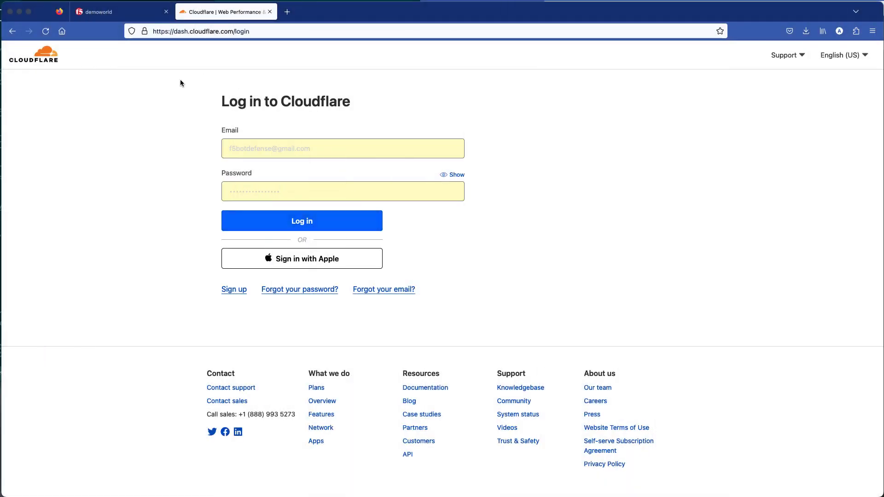
Log in to Cloudflare and go to the Workers overview page
click(302, 220)
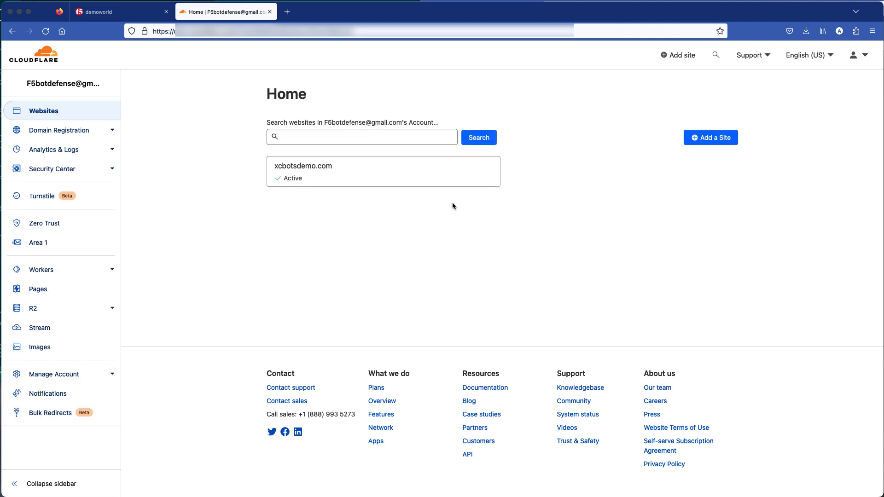
mouse_move(405, 208)
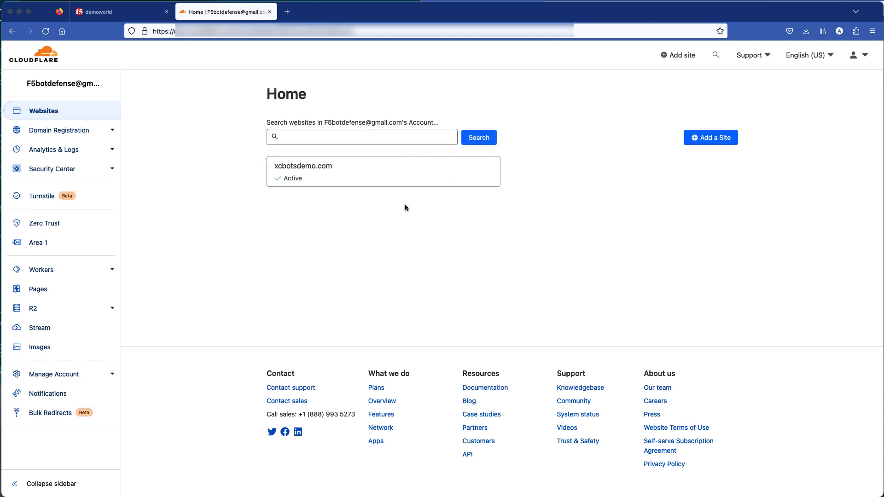
mouse_move(41, 270)
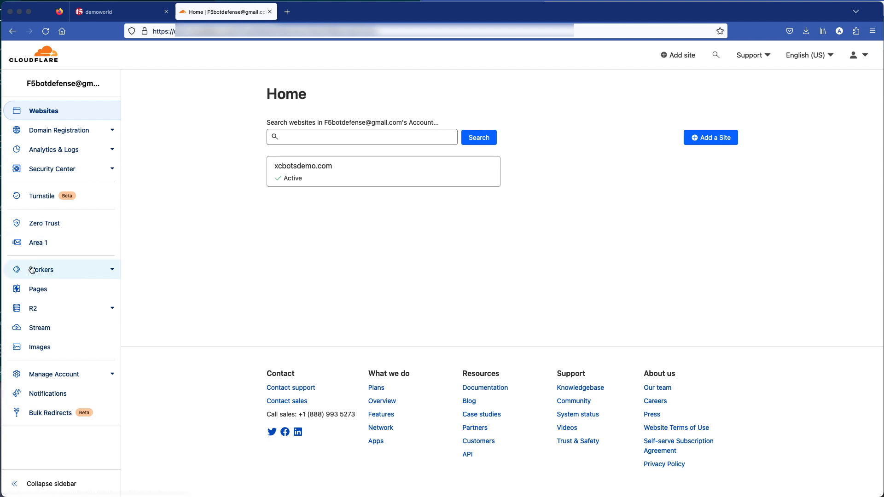
click(41, 269)
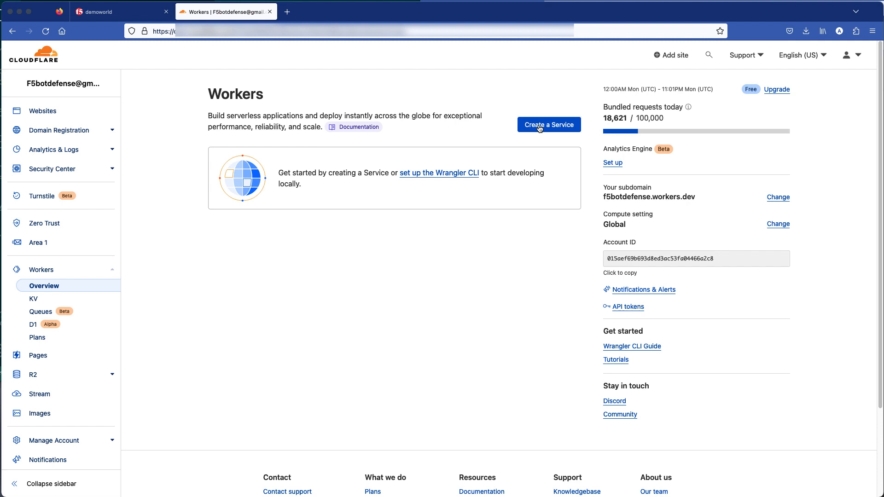
Deploy Hello World worker plain-meadow-a8b4, open Quick edit, then go to xcbotsdemo.com
click(547, 125)
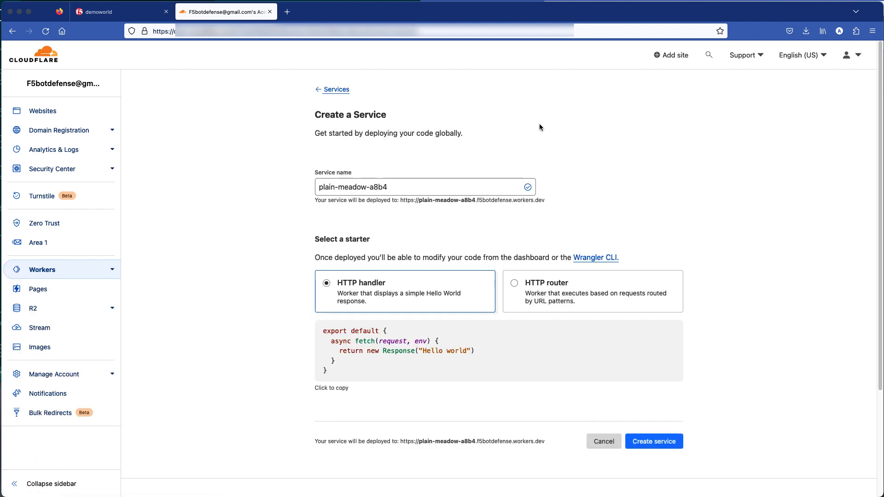
mouse_move(408, 318)
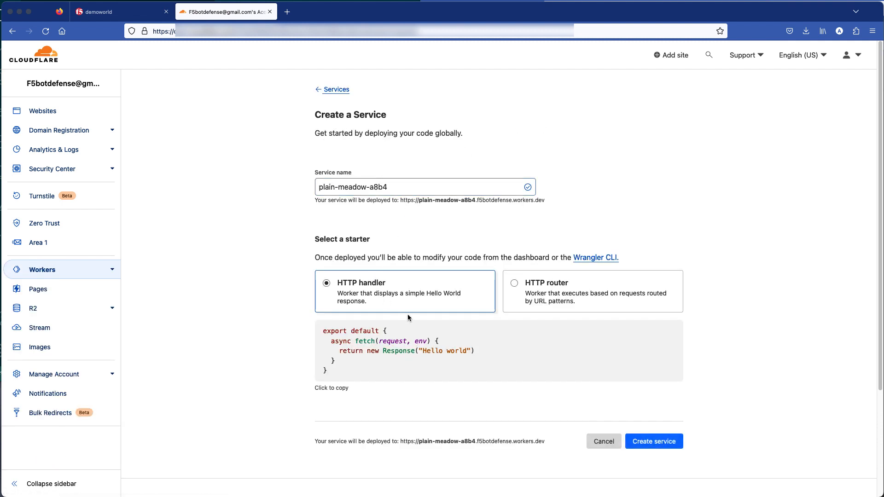
click(653, 441)
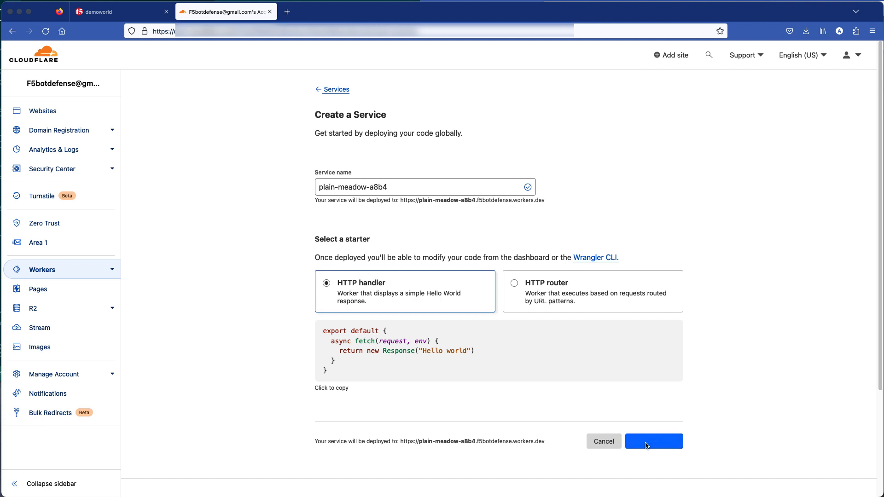
click(653, 441)
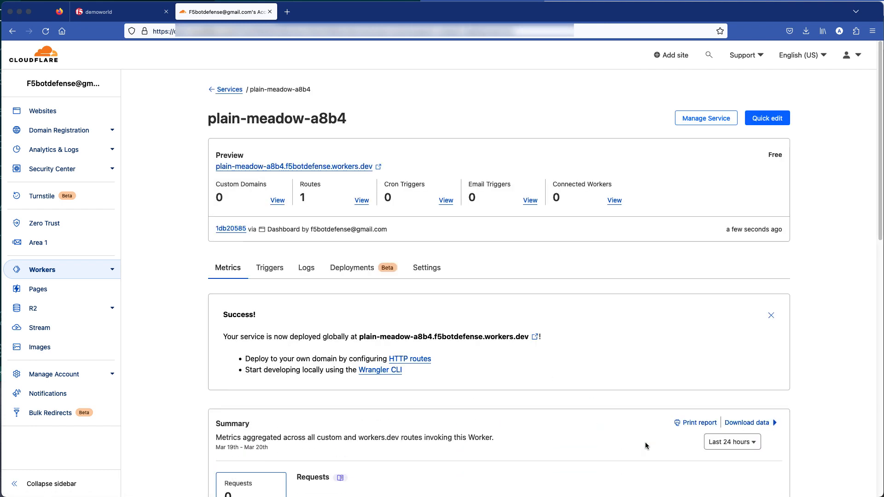
mouse_move(563, 407)
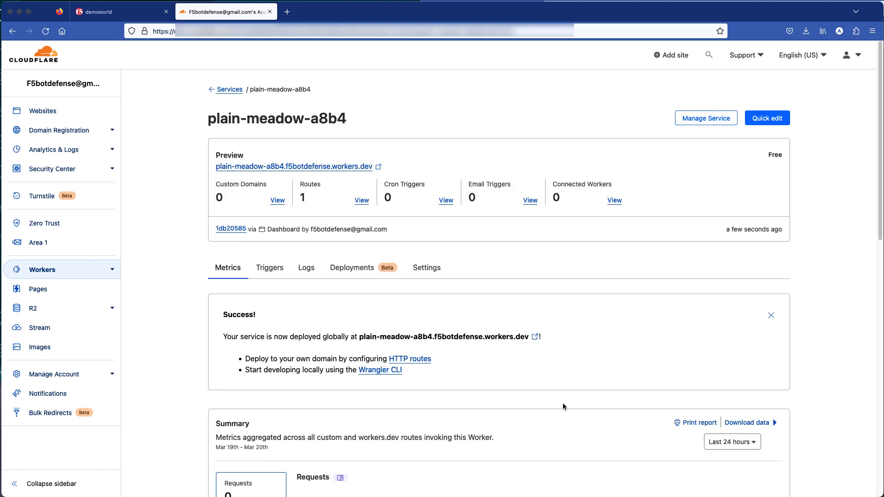
click(767, 118)
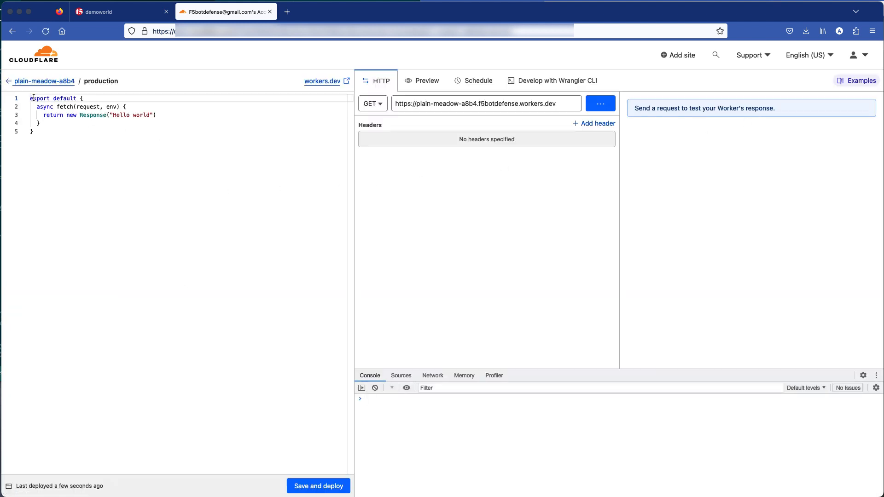
click(600, 103)
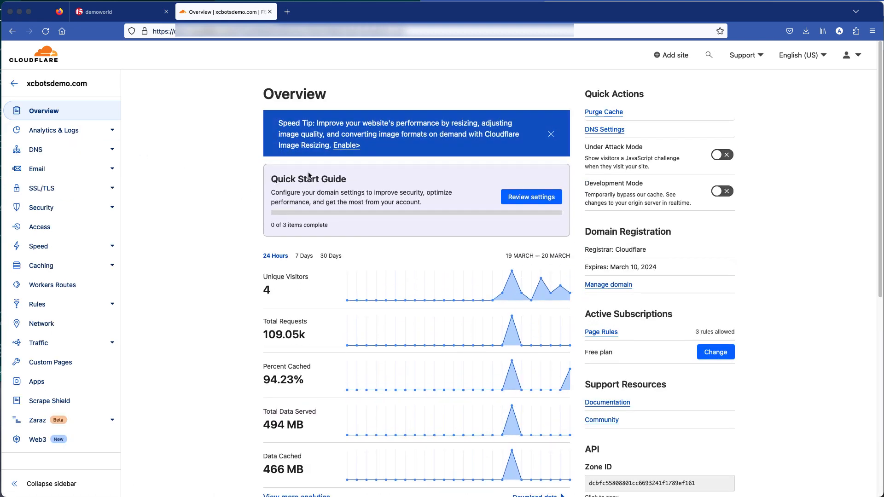
Add Workers route *.xcbotsdemo.com/* for service plain-meadow-a8b4, production environment, and save
scroll(down, 3)
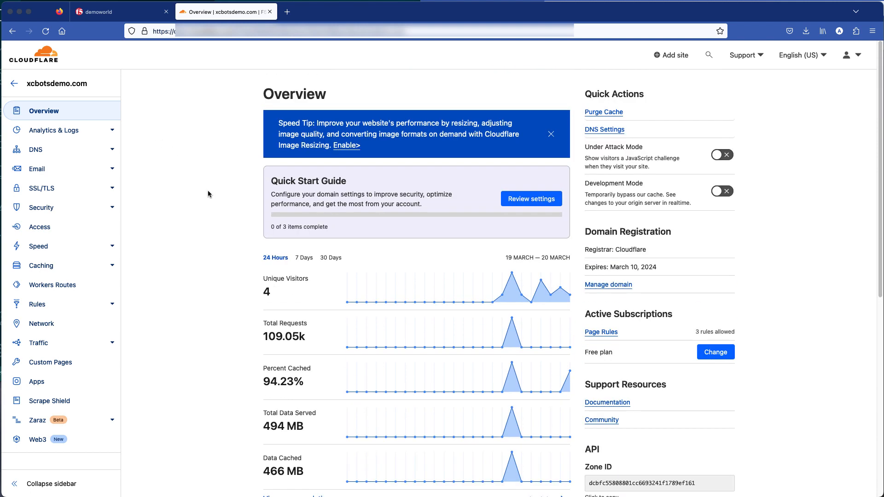
click(54, 285)
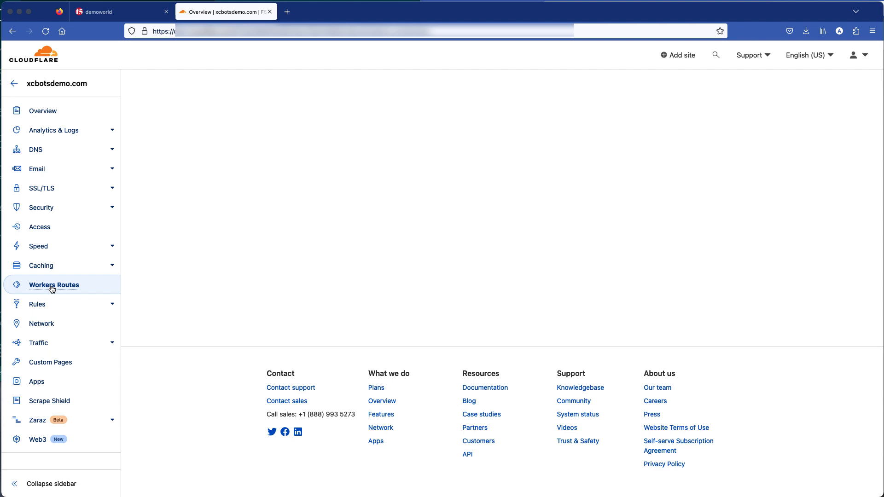
click(54, 284)
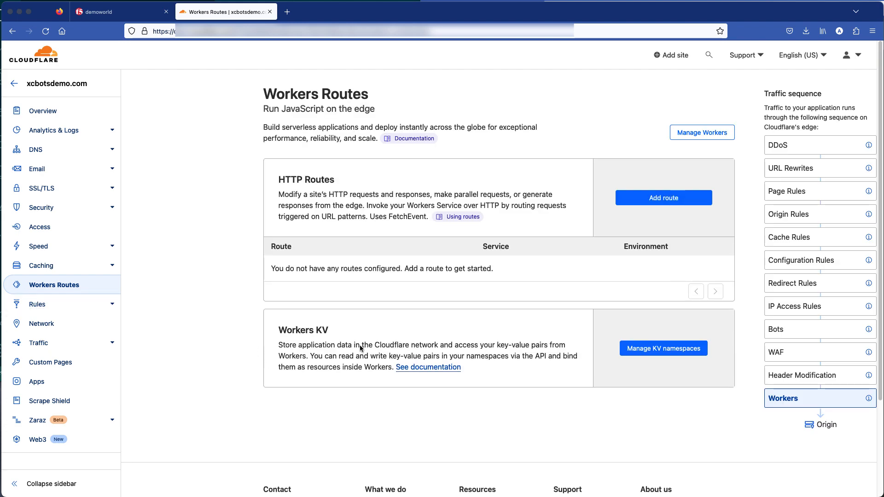
click(662, 198)
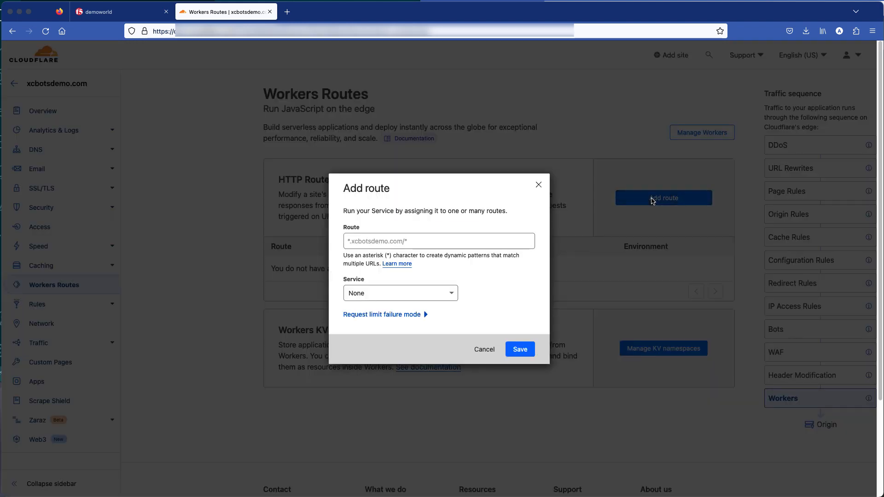
click(439, 241)
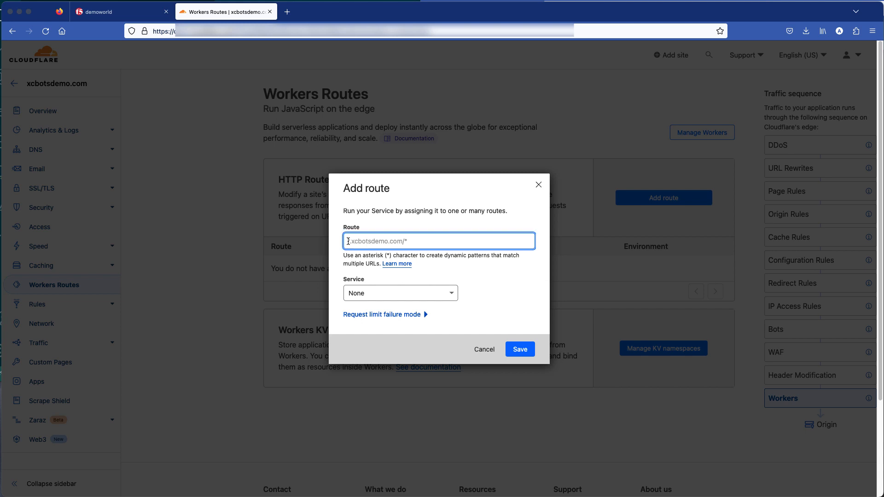
text(*.xcbotsdemo.com/*)
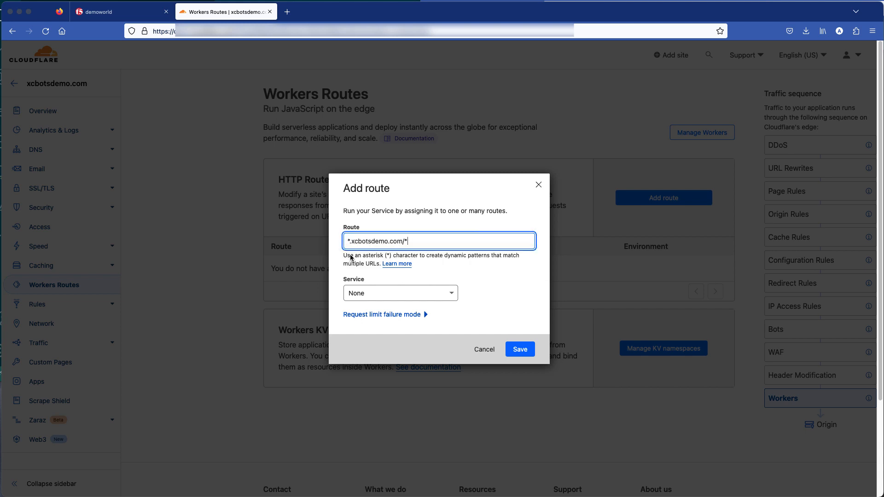
click(399, 292)
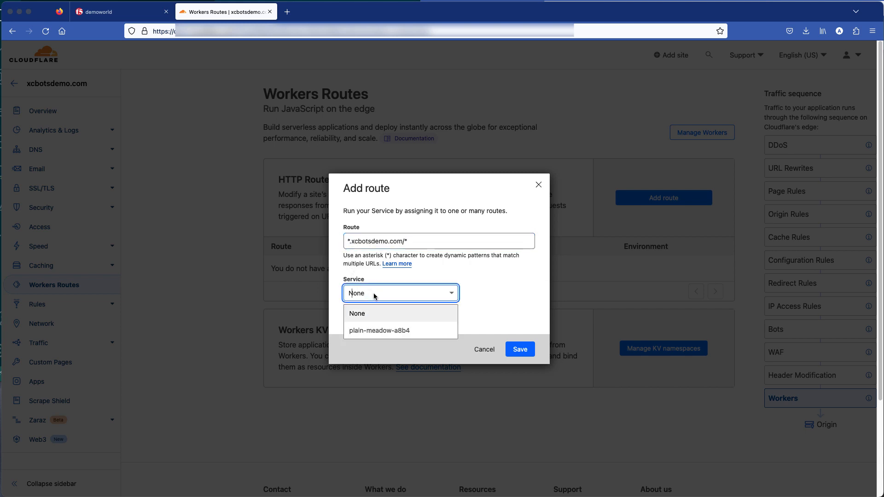
click(379, 330)
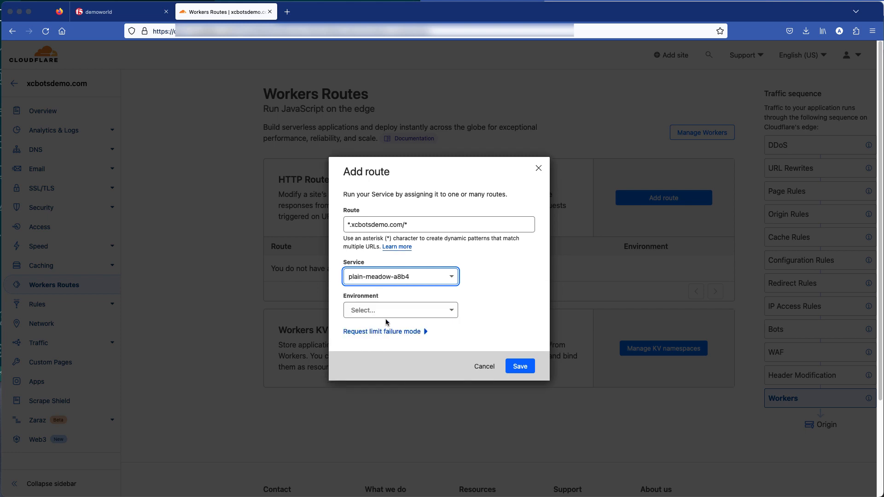
click(399, 309)
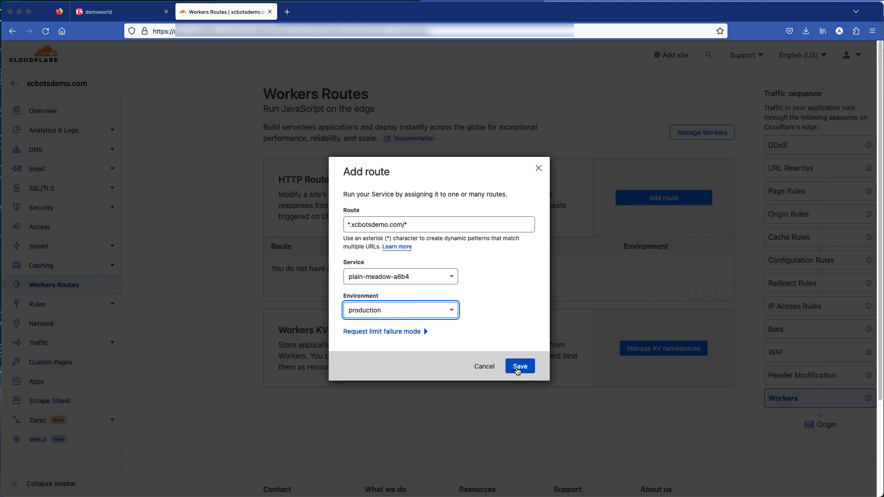
click(519, 365)
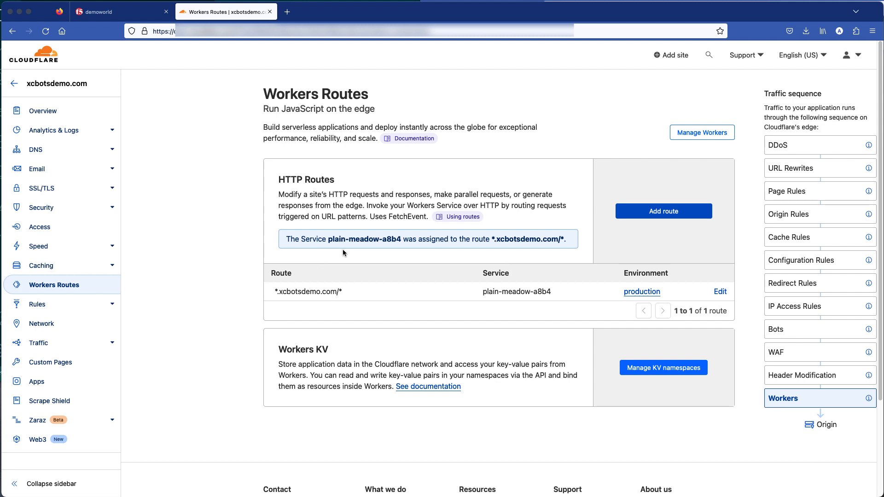
mouse_move(487, 255)
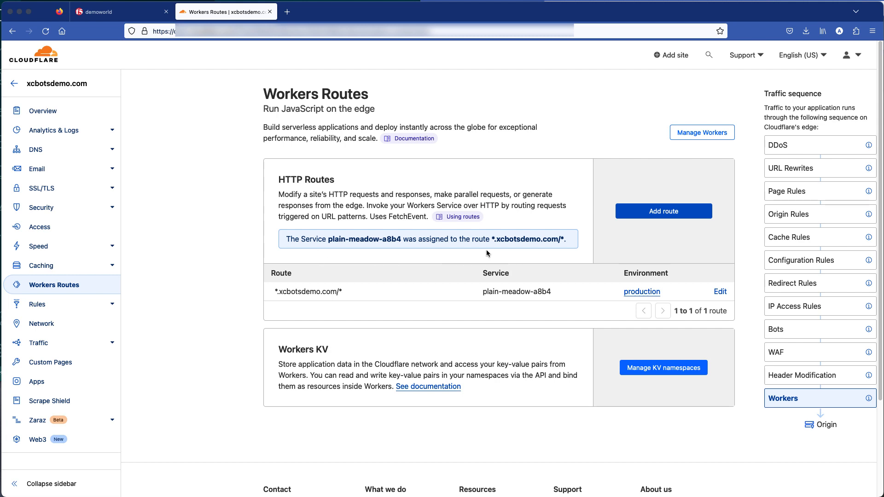
mouse_move(342, 15)
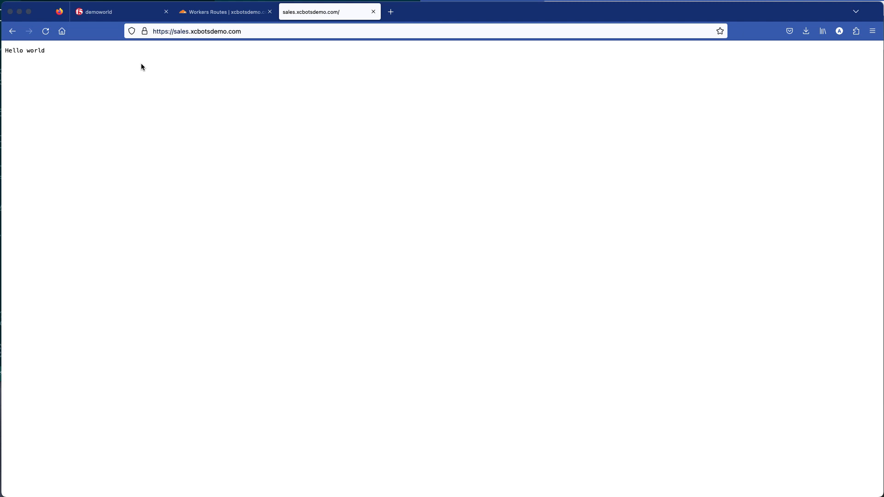
mouse_move(50, 53)
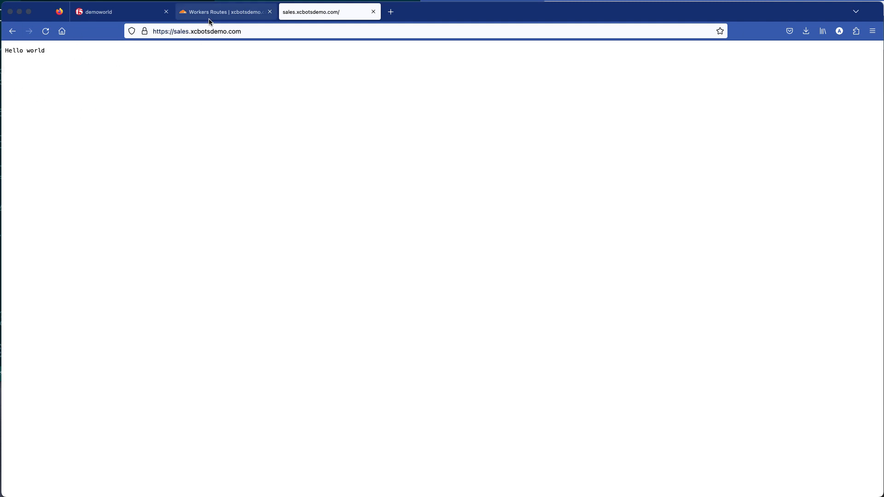
After sales.xcbotsdemo.com shows Hello world, return to the Cloudflare Workers Routes tab
click(225, 11)
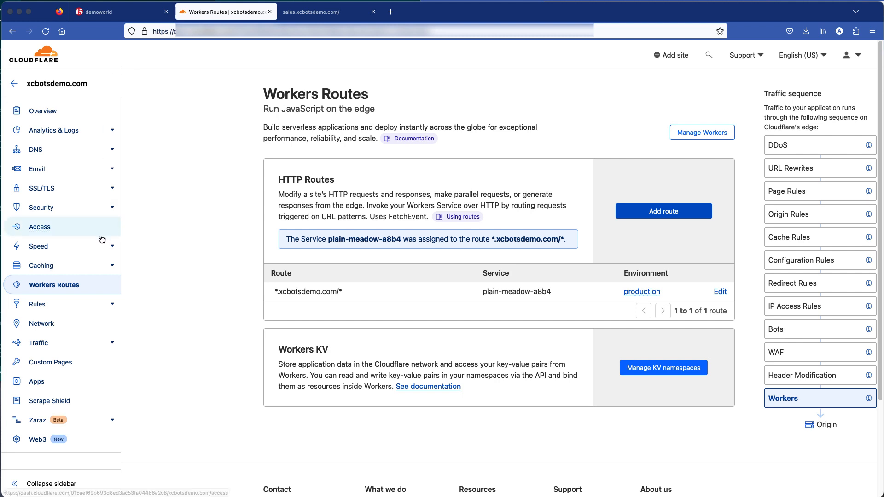
mouse_move(18, 88)
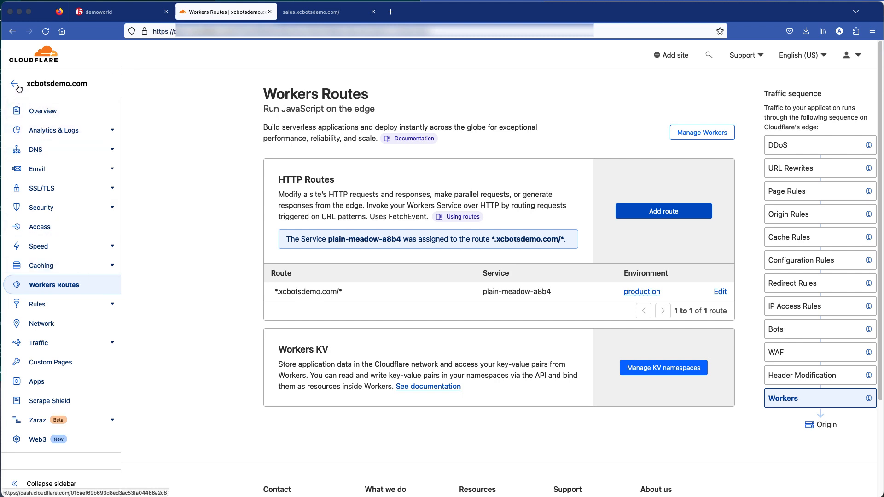
Open the plain-meadow-a8b4 worker's quick editor and paste the F5 connector code over Hello world
click(13, 84)
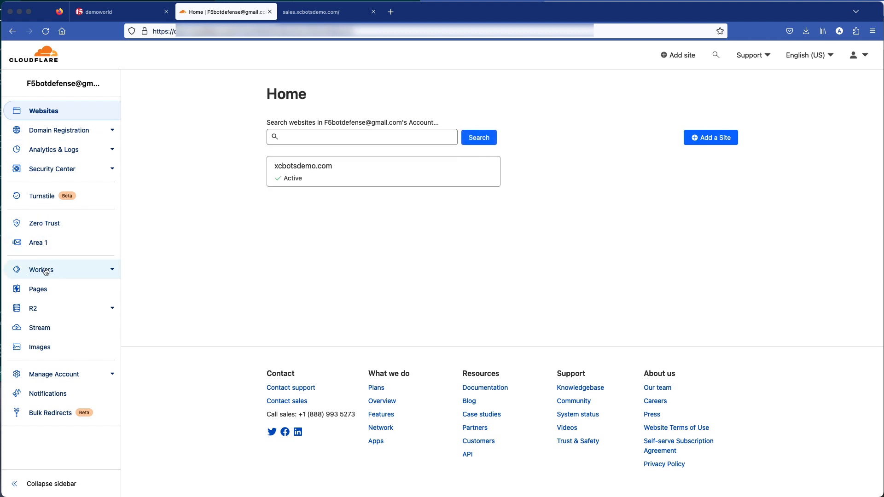
click(41, 269)
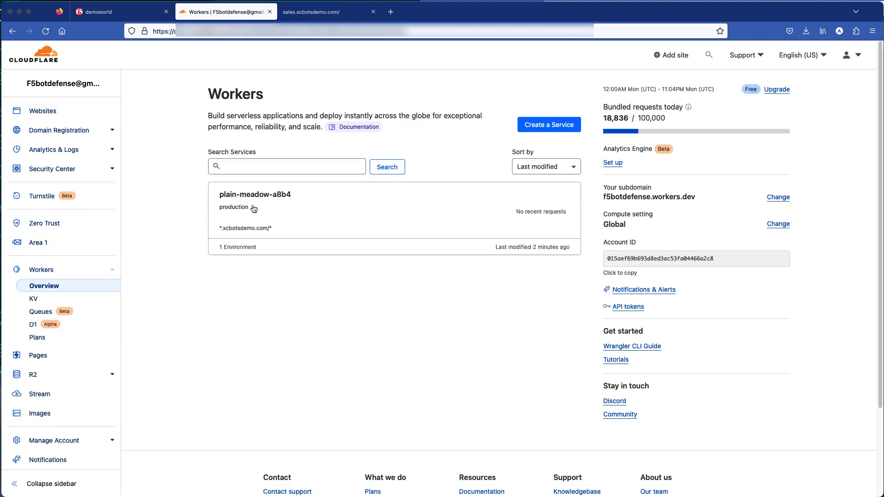
click(254, 194)
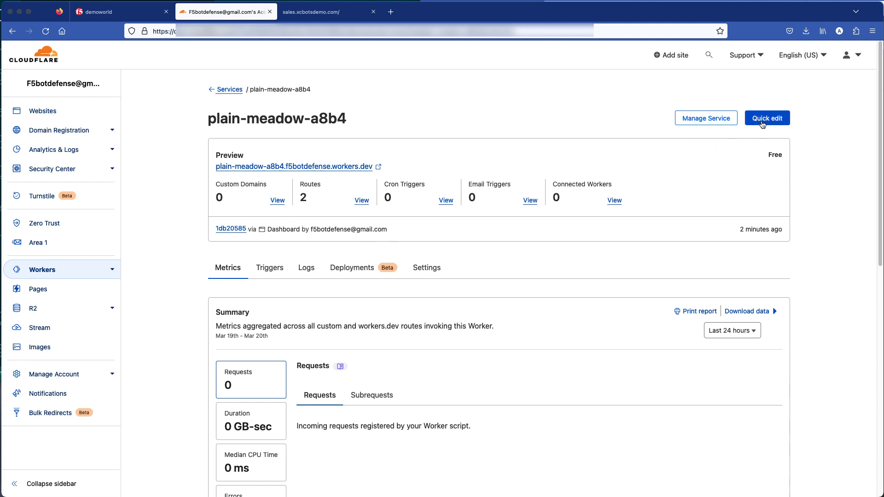
click(766, 118)
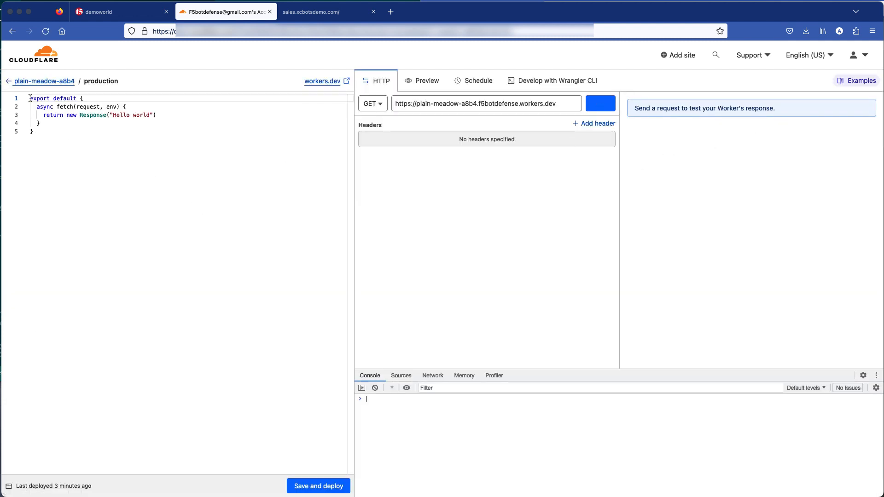
click(599, 103)
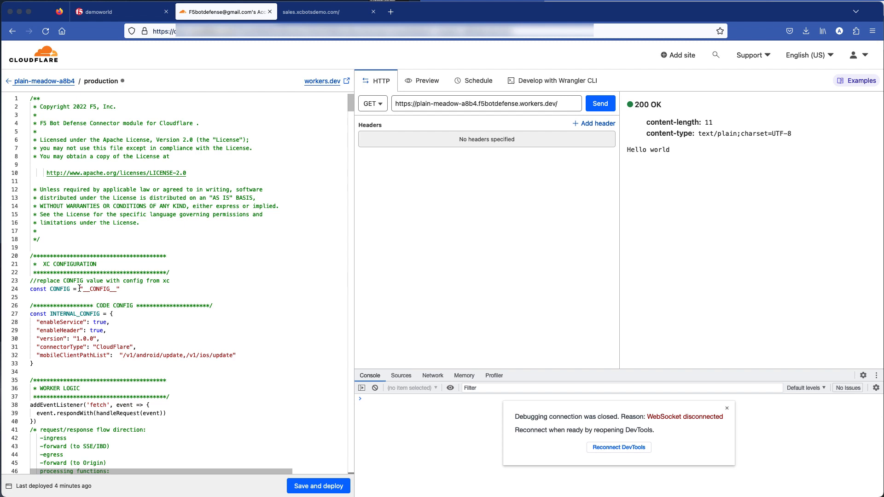
Replace the __CONFIG__ placeholder with the XC configuration JSON and deploy plain-meadow-a8b4
double_click(99, 289)
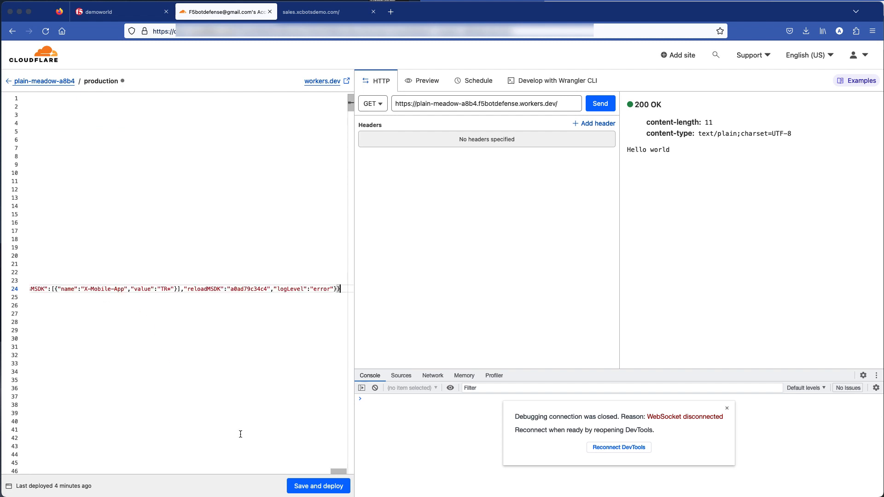
click(319, 486)
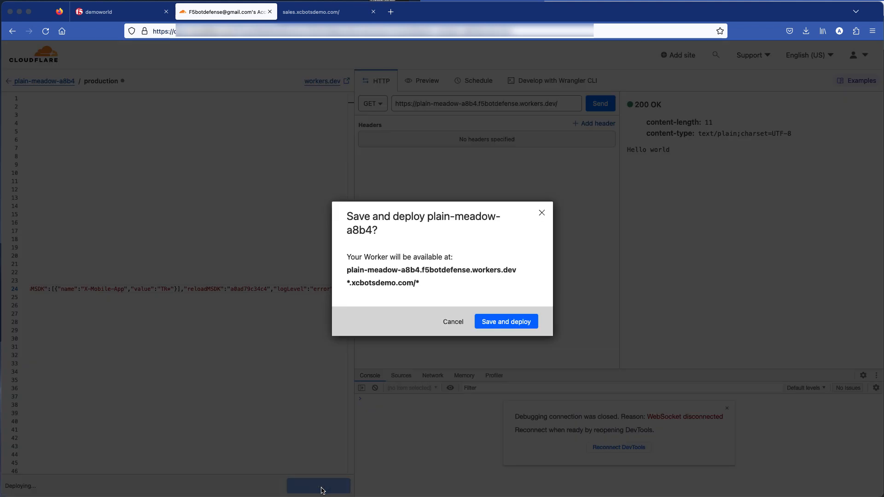
mouse_move(525, 288)
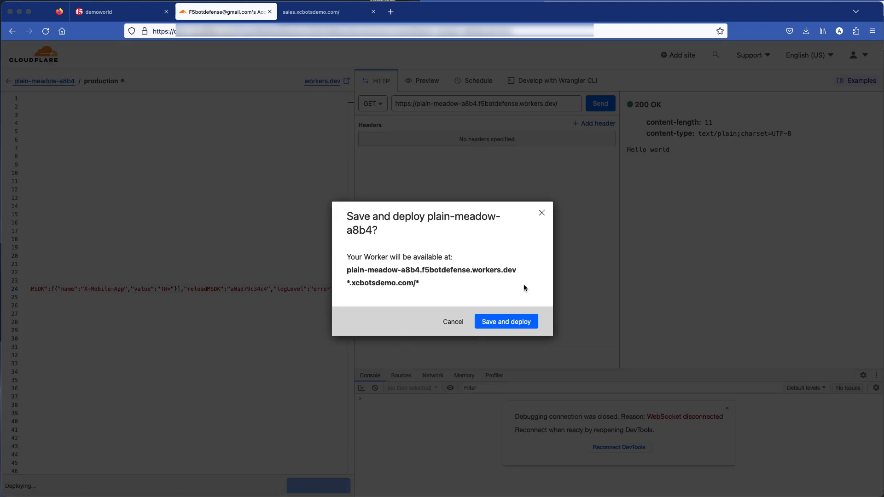
click(505, 321)
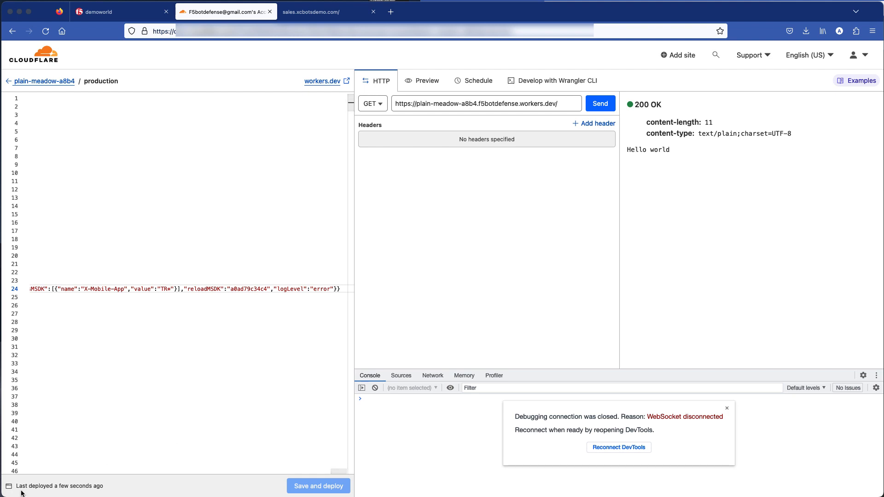
mouse_move(277, 195)
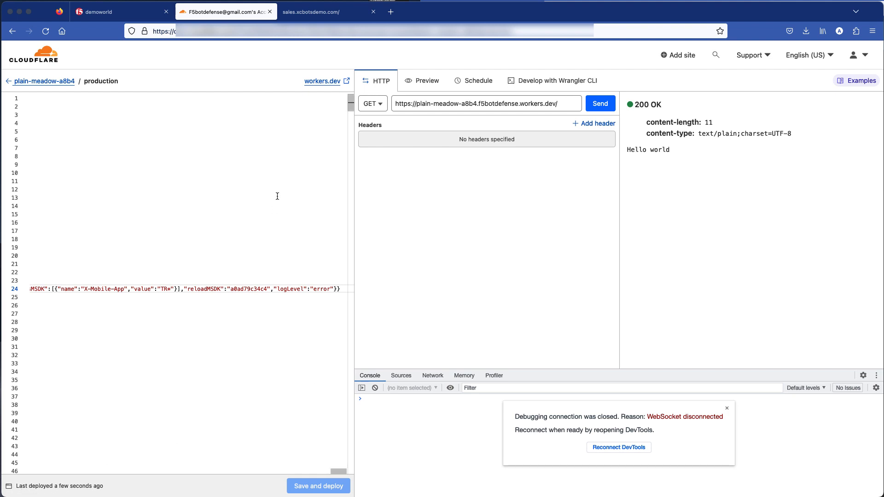
click(309, 11)
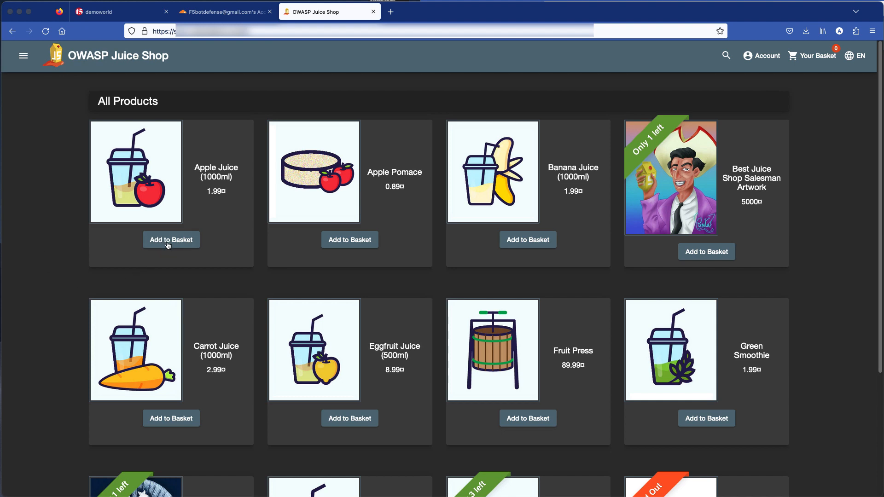
Switch to the Juice Shop browser tab on sales.xcbotsdemo.com
click(817, 55)
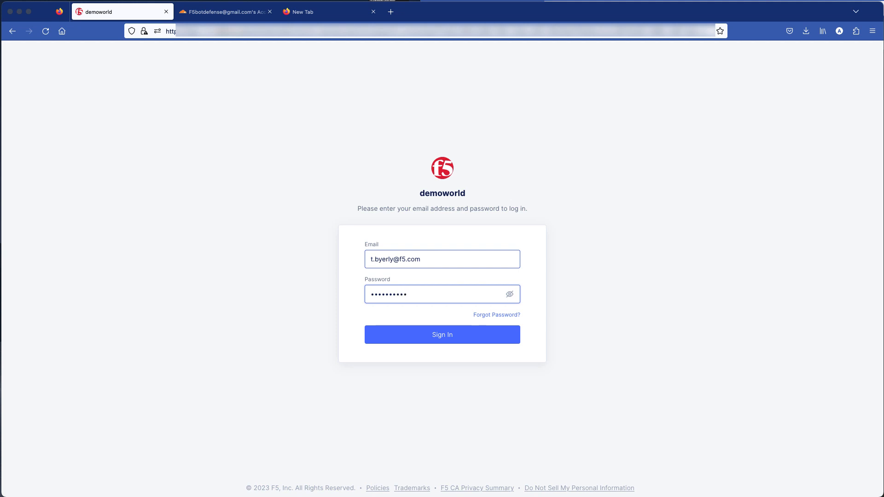
Sign in to the demoworld tenant and open the Bot Defense Monitor overview
text(••)
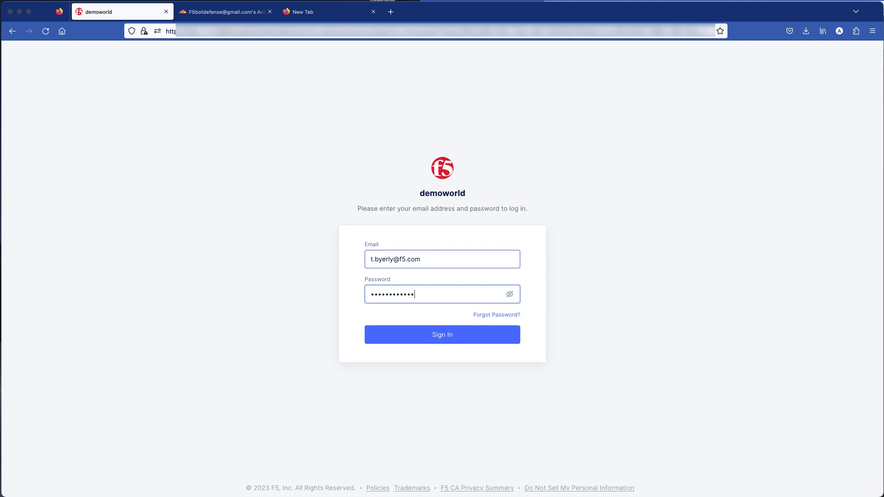
click(442, 335)
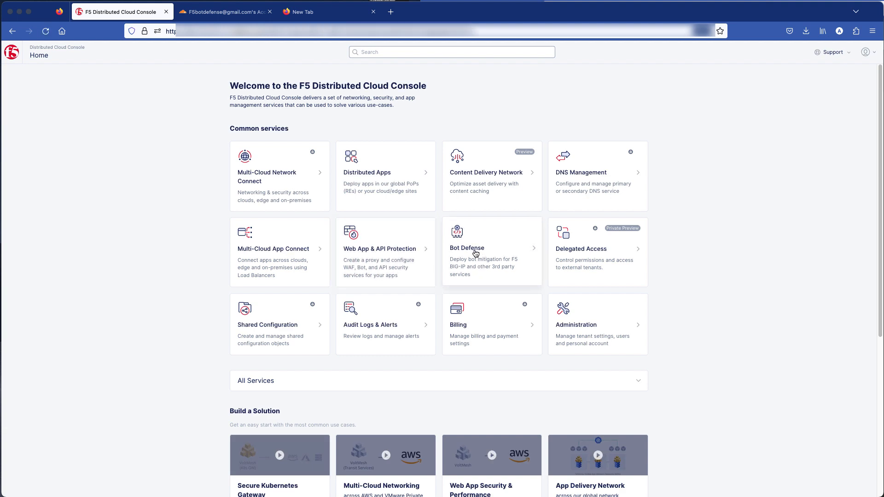
click(466, 248)
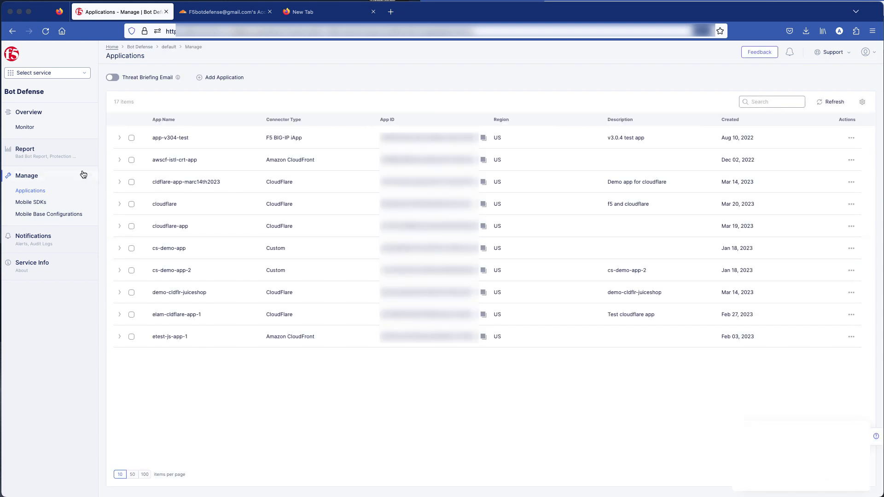
mouse_move(24, 127)
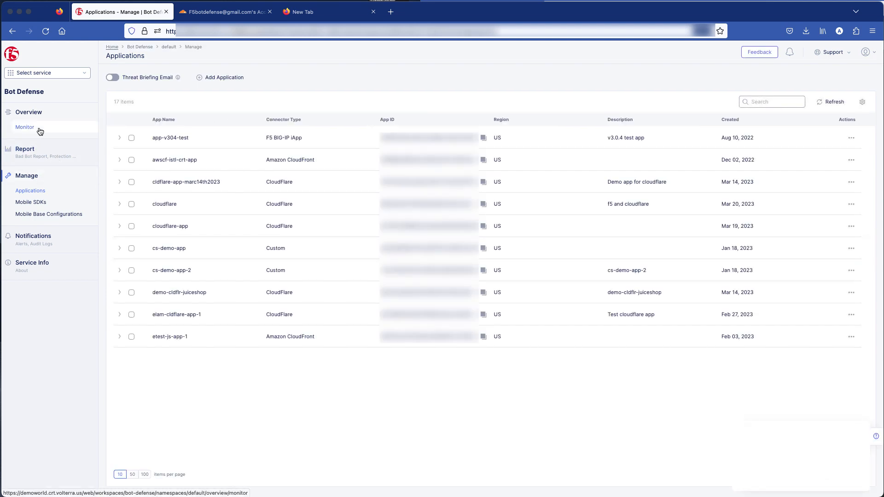
click(25, 127)
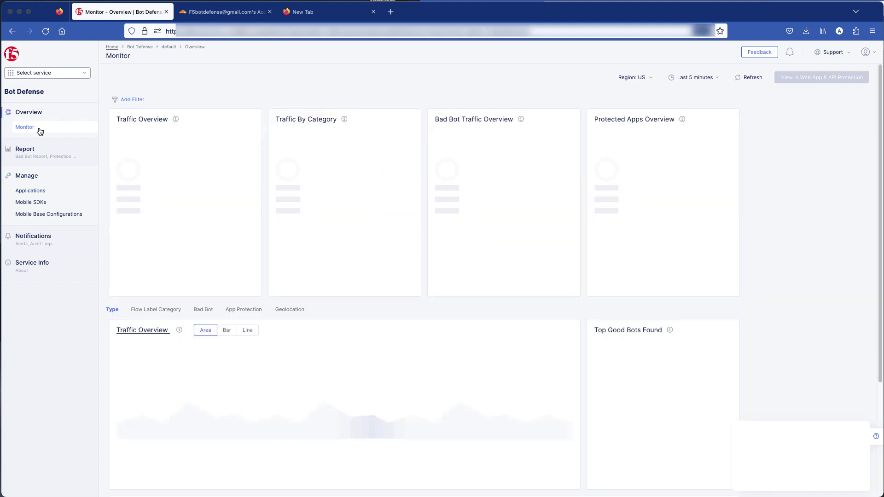